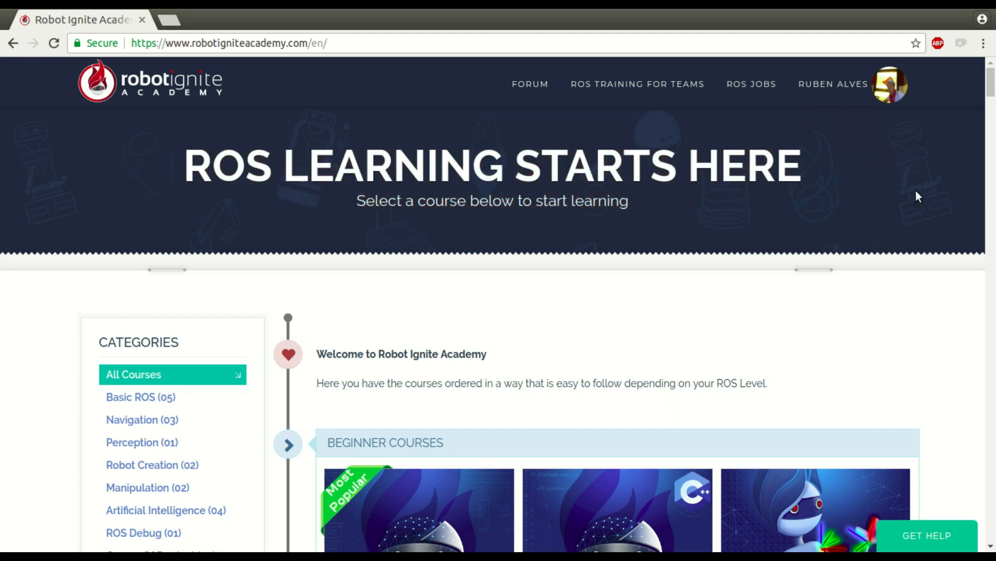
- Start the ROS Basics in 5 Days (Python) course from the course list
{"action": "scroll", "scroll_direction": "down", "scroll_amount": 3}
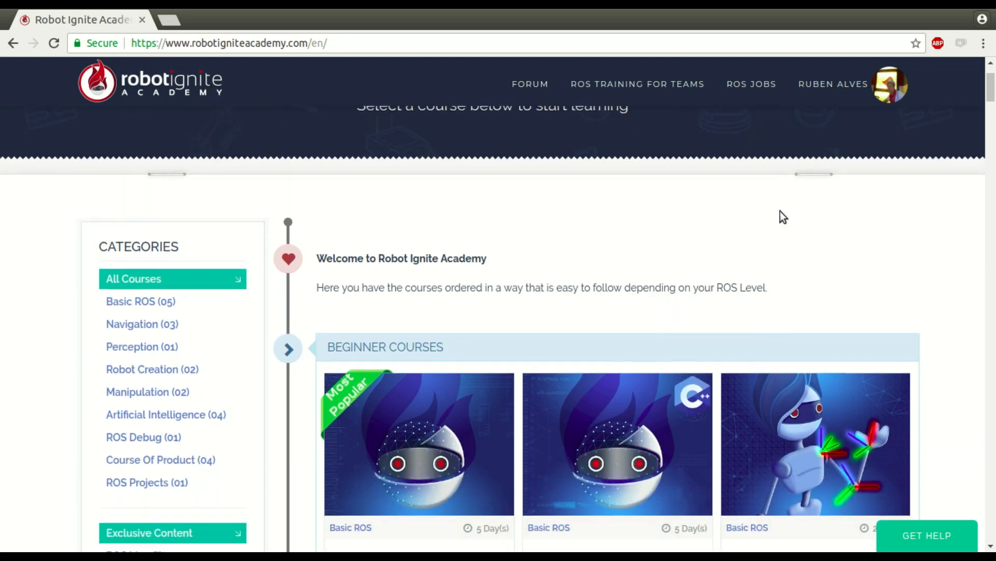
{"action": "scroll", "scroll_direction": "down", "scroll_amount": 3}
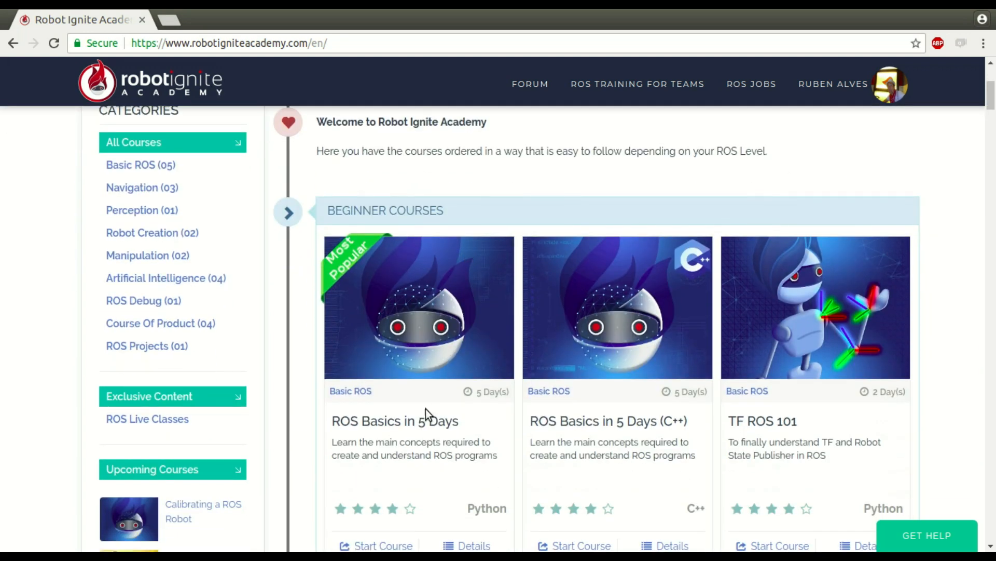
{"action": "scroll", "scroll_direction": "down", "scroll_amount": 3}
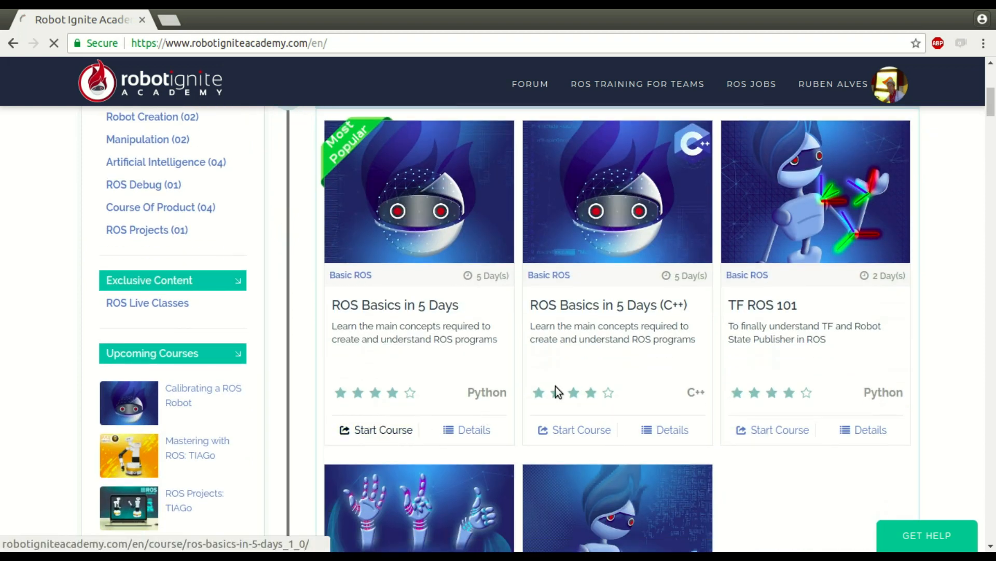
{"action": "left_click", "coordinate": [375, 430]}
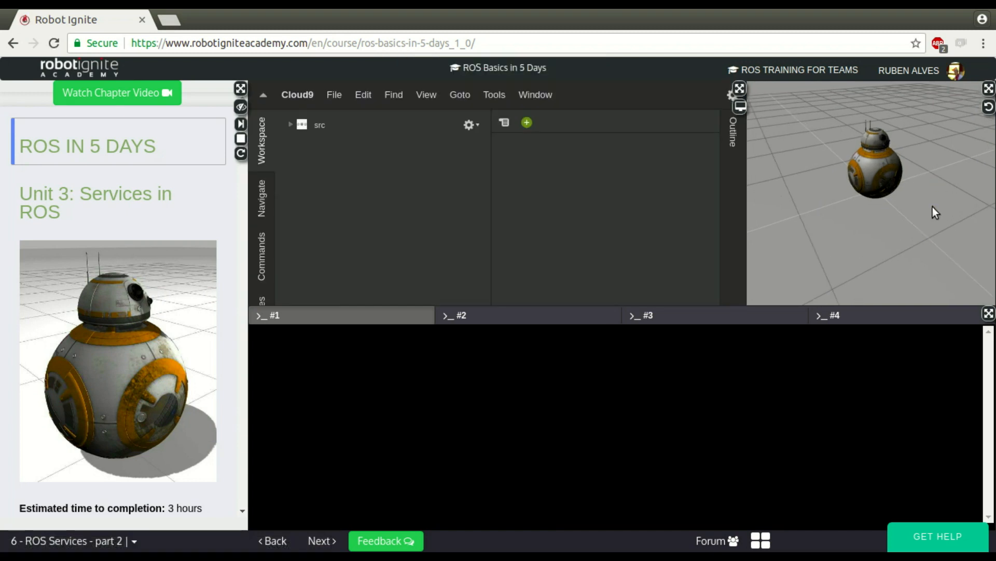
- In terminal #1, move into catkin_ws/src and run catkin_create_pkg services_tutorial rospy
{"action": "left_click", "coordinate": [293, 125]}
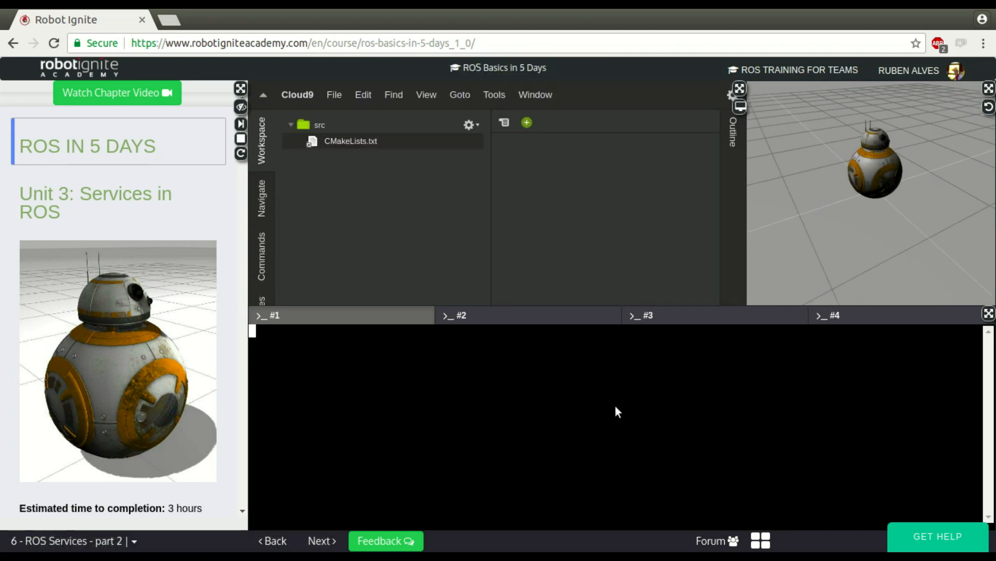
{"action": "type", "text": "l"}
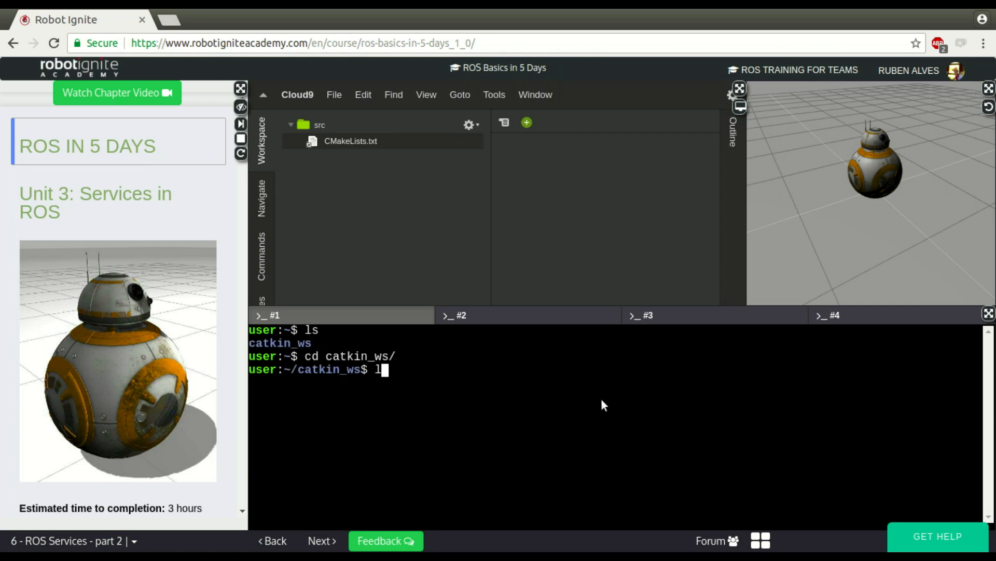
{"action": "type", "text": "s"}
{"action": "type", "text": "cd src/"}
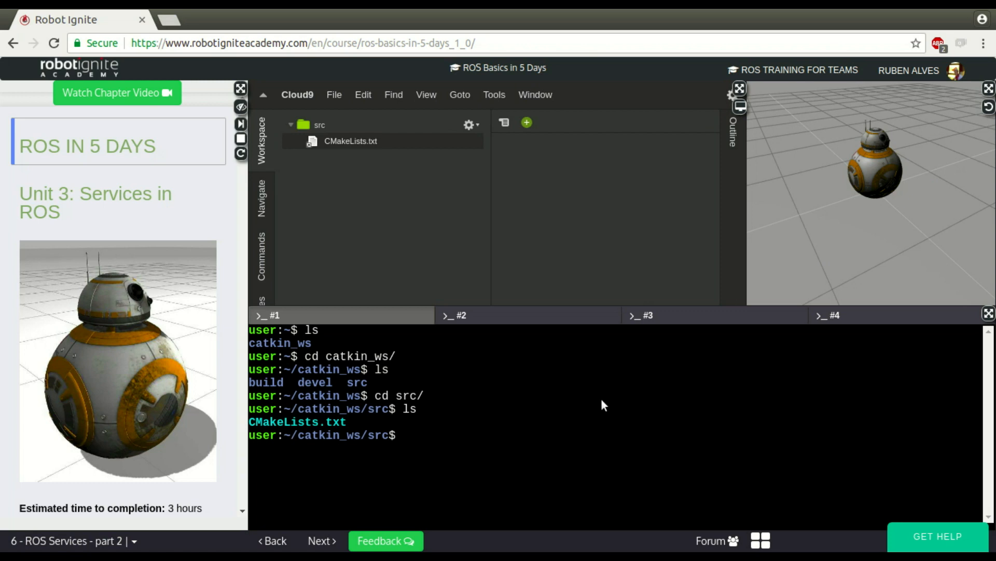
{"action": "type", "text": "catkin_c"}
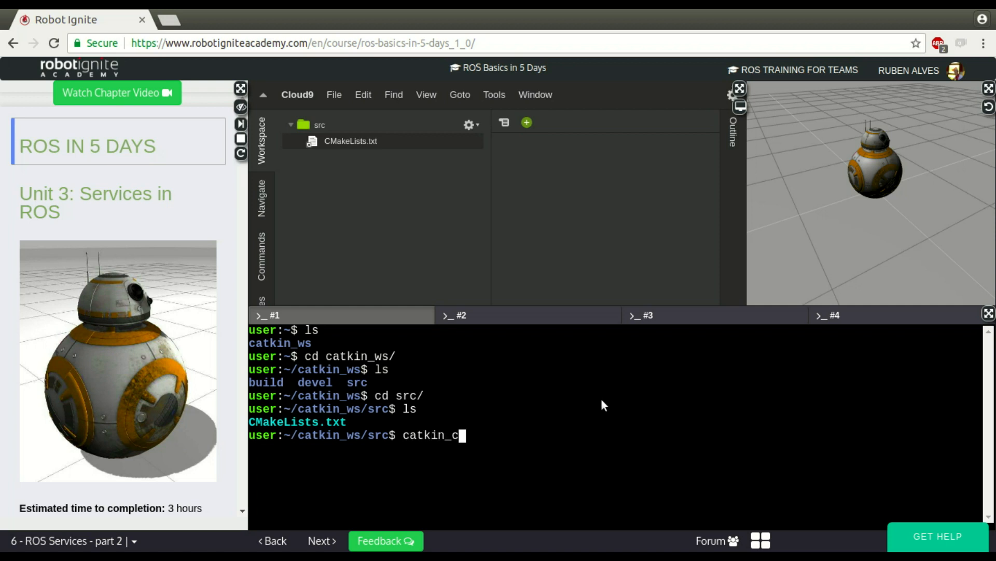
{"action": "type", "text": "reate_pkg services_"}
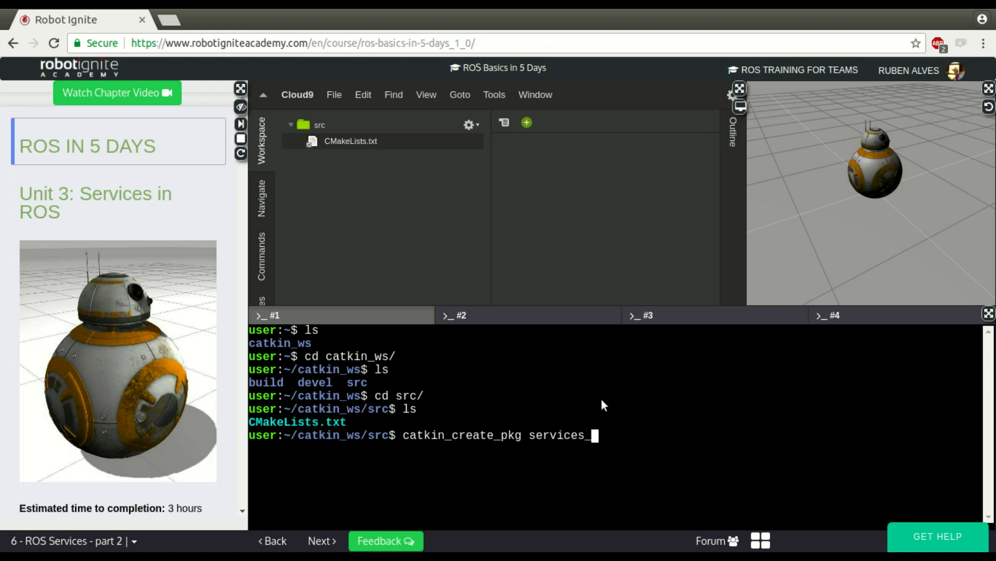
{"action": "type", "text": "tutorial rospy"}
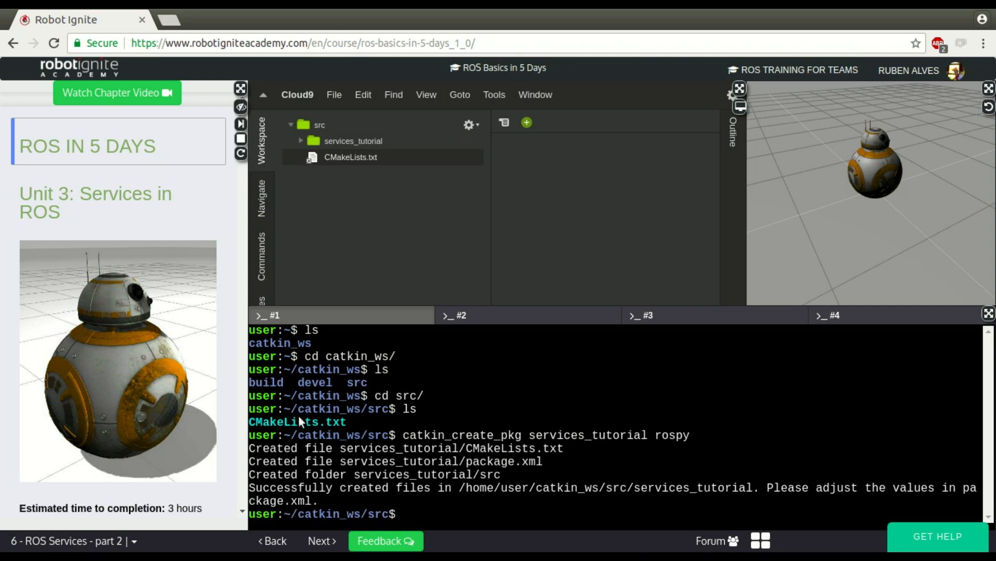
- Expand services_tutorial in the workspace tree and cd into it in the terminal
{"action": "left_click", "coordinate": [300, 141]}
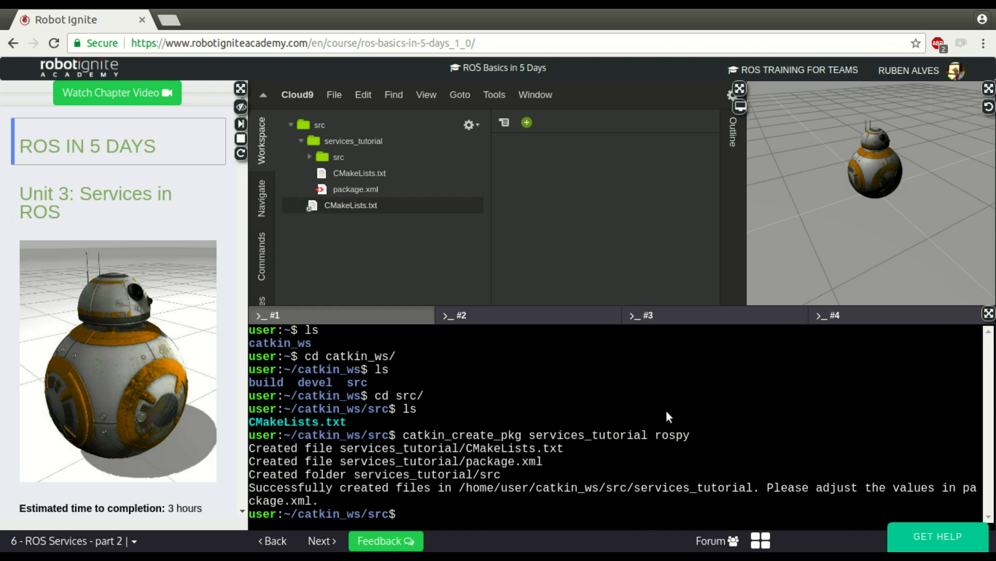
{"action": "type", "text": "cd services_tutorial/"}
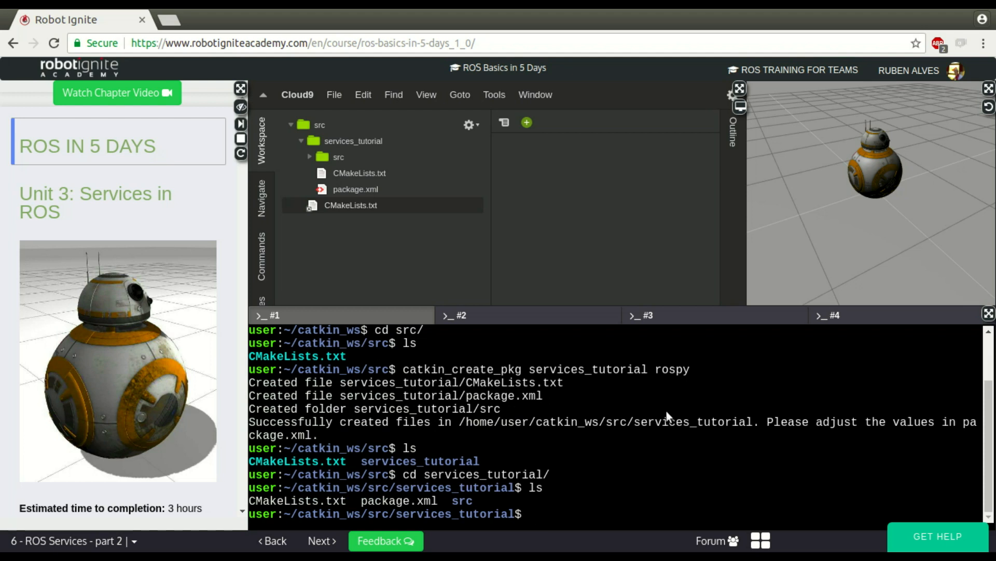
- Make an srv directory inside services_tutorial and move into it
{"action": "type", "text": "mk"}
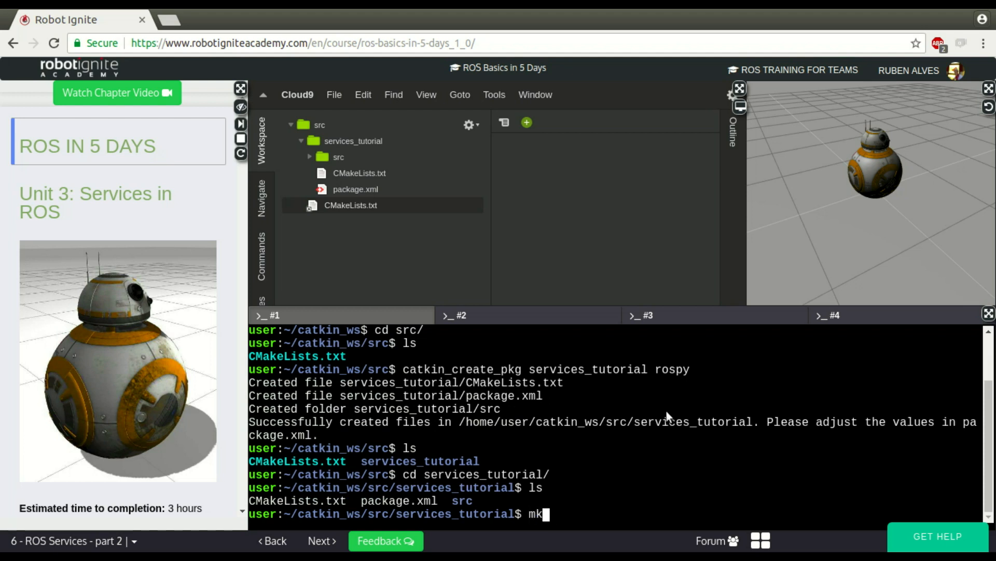
{"action": "type", "text": "dir src"}
{"action": "type", "text": "l"}
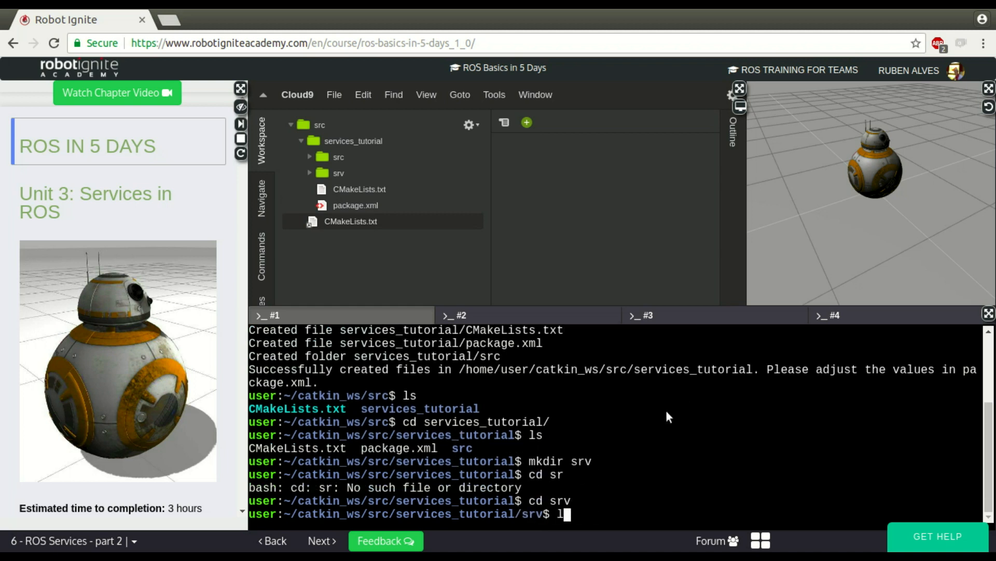
{"action": "key", "text": "Return"}
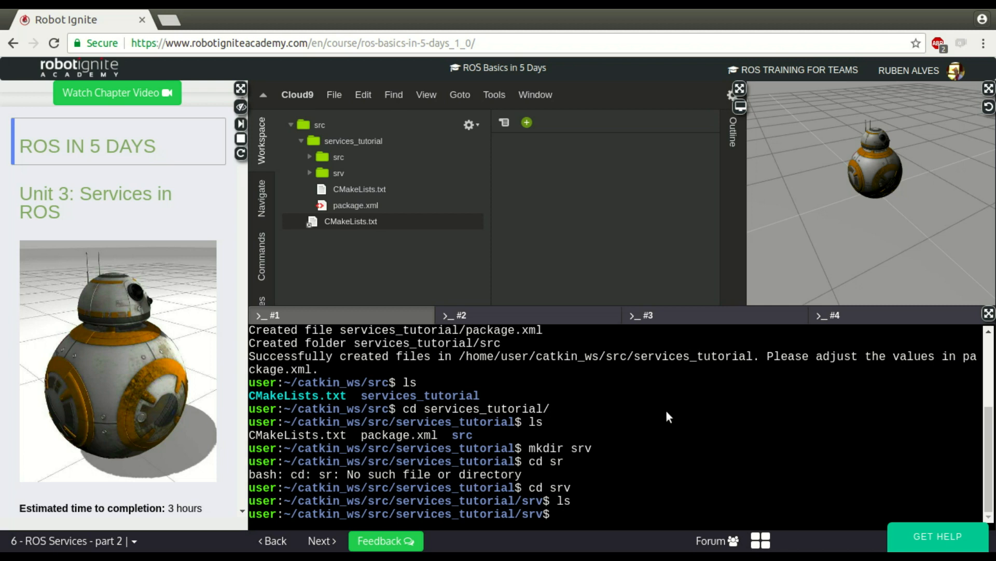
- Create an empty AddTwoNumbers.srv with touch and reveal it in the srv folder of the tree
{"action": "type", "text": "touch"}
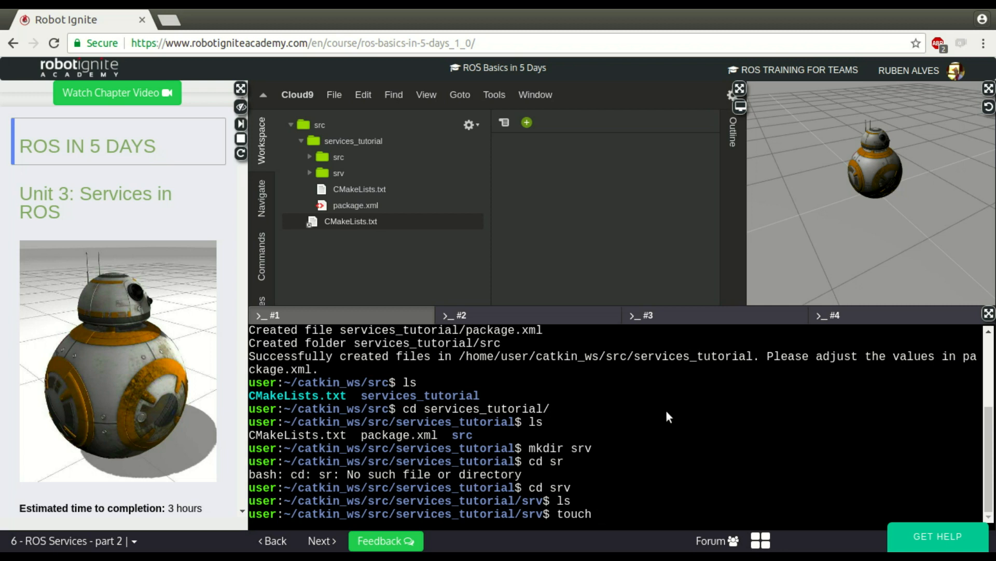
{"action": "type", "text": "AddTw"}
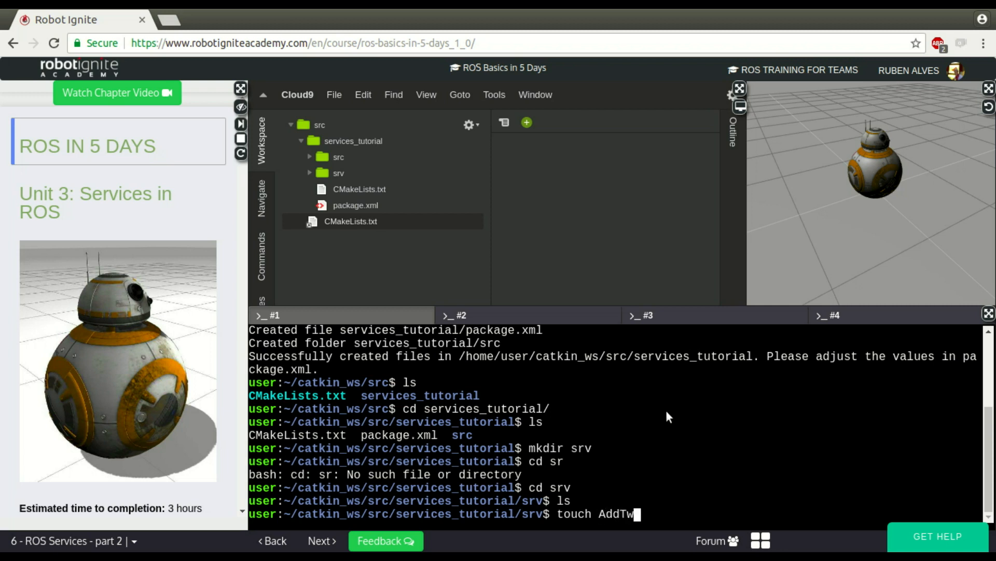
{"action": "type", "text": "oNumbers."}
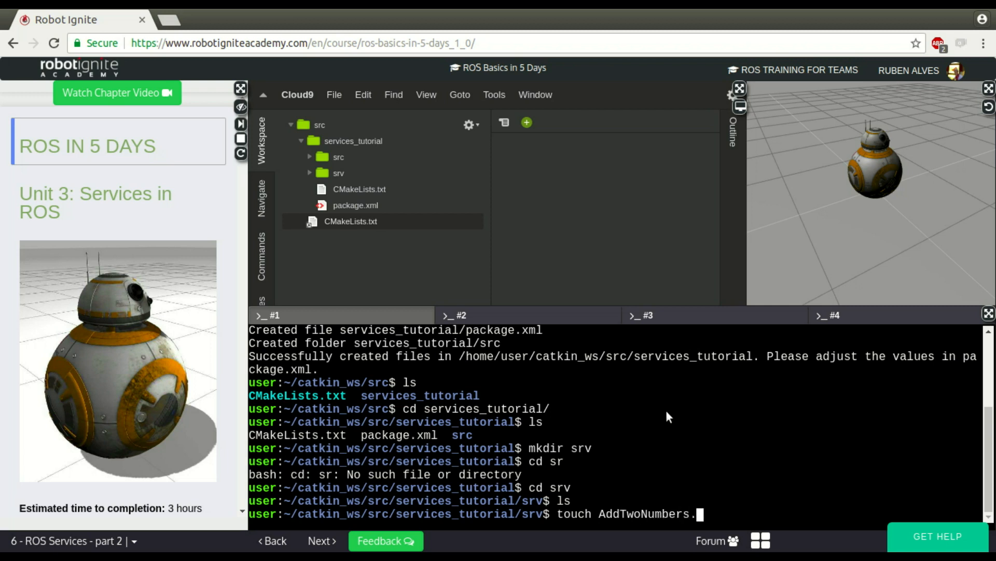
{"action": "type", "text": "src"}
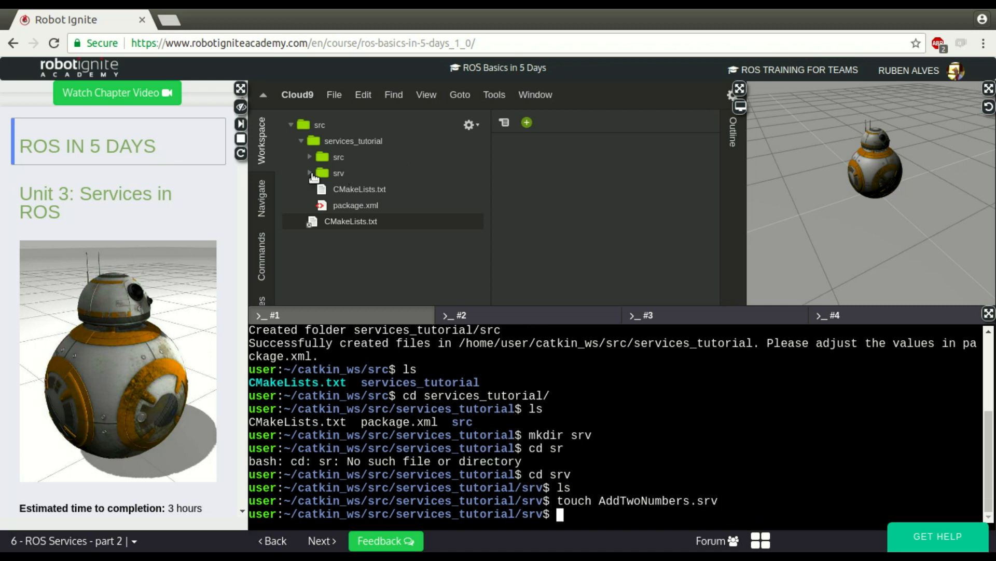
{"action": "left_click", "coordinate": [310, 172]}
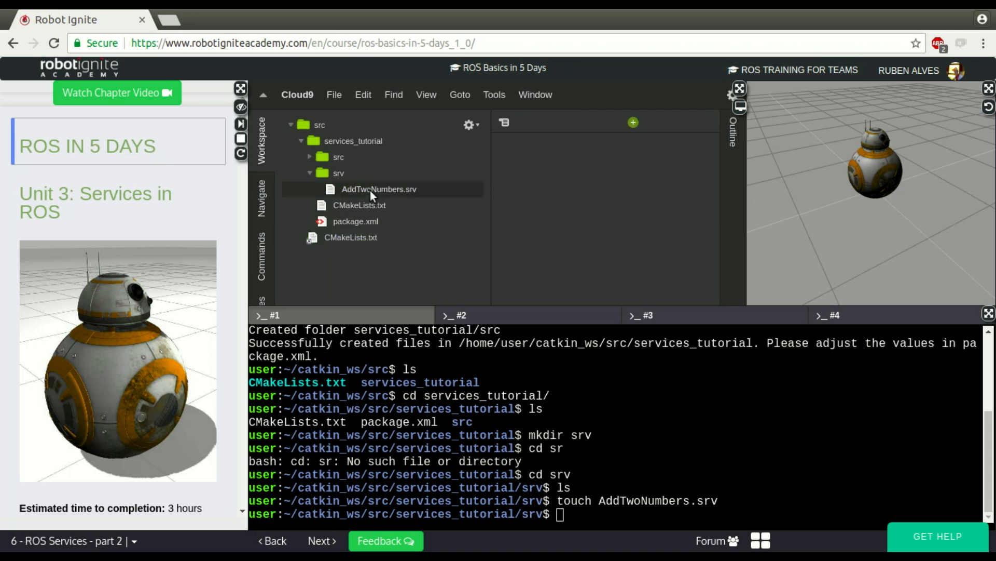
- Write float32 a, float32 b, ---, float32 sum into AddTwoNumbers.srv and save it
{"action": "double_click", "coordinate": [378, 189]}
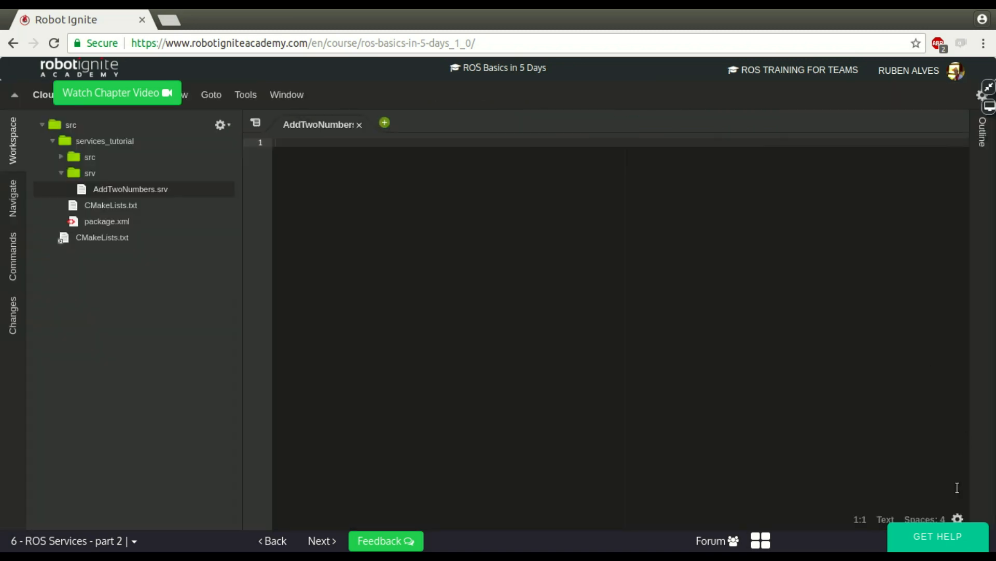
{"action": "left_click", "coordinate": [957, 519]}
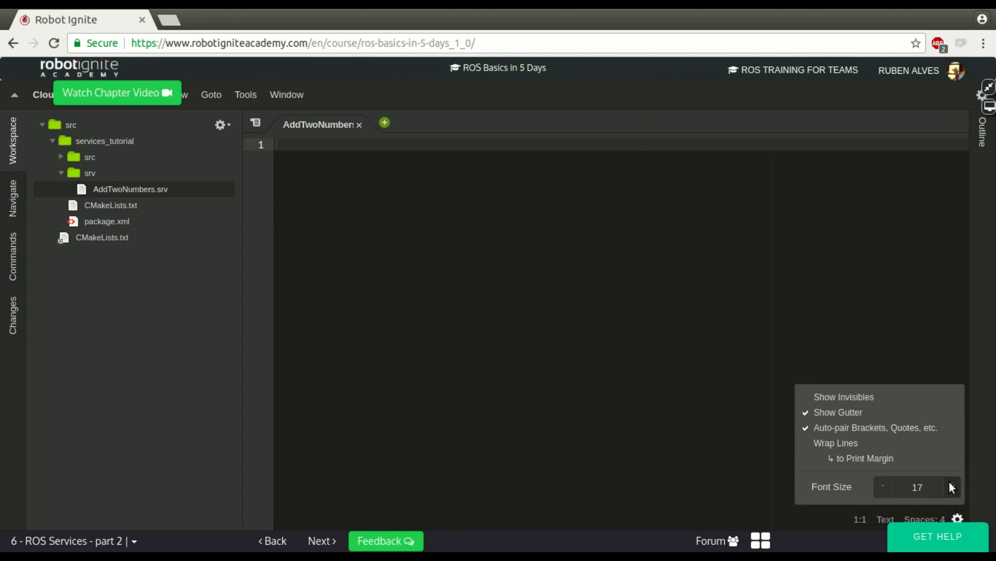
{"action": "left_click", "coordinate": [674, 152]}
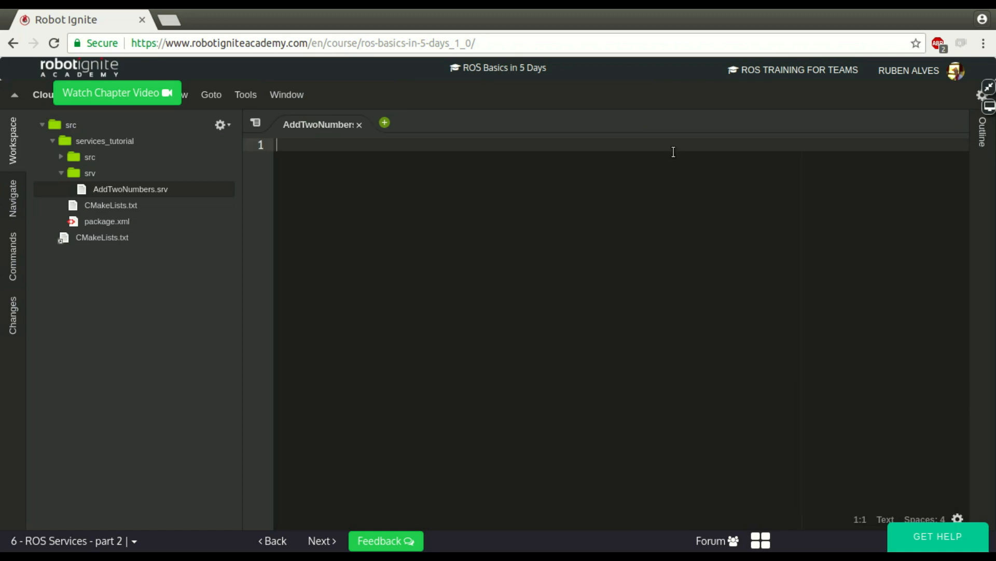
{"action": "type", "text": "float32 a"}
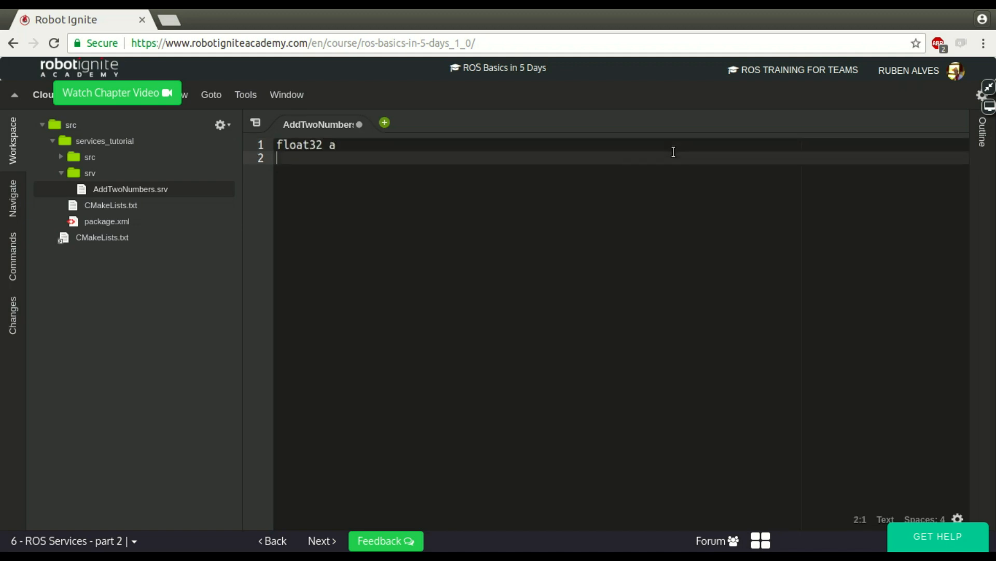
{"action": "type", "text": "float32 b"}
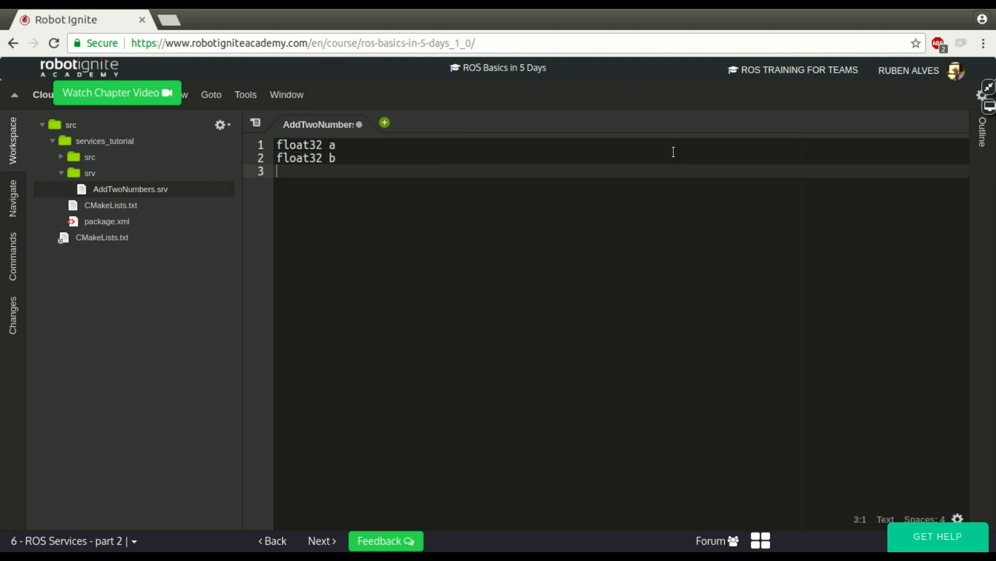
{"action": "type", "text": "---"}
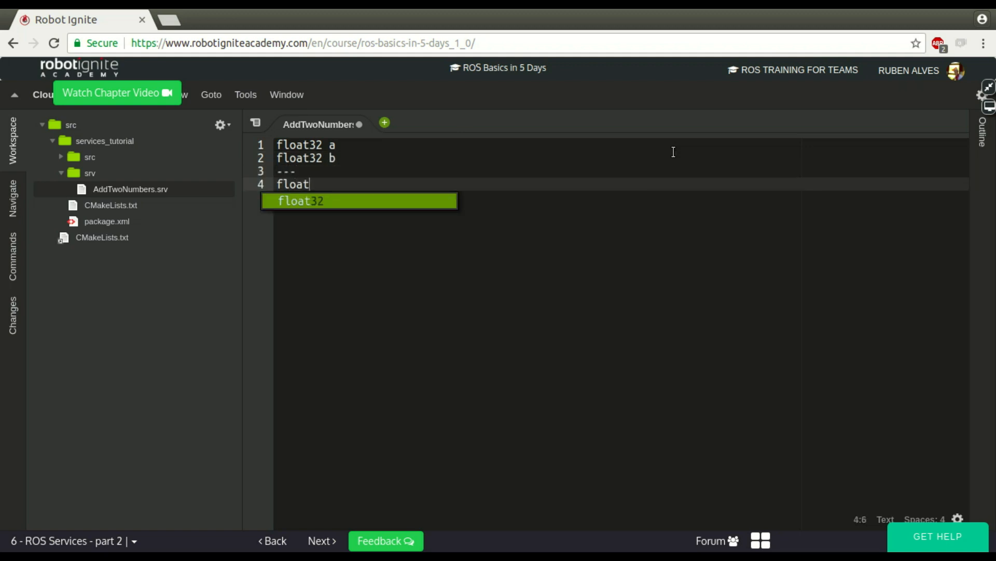
{"action": "type", "text": "32 sum"}
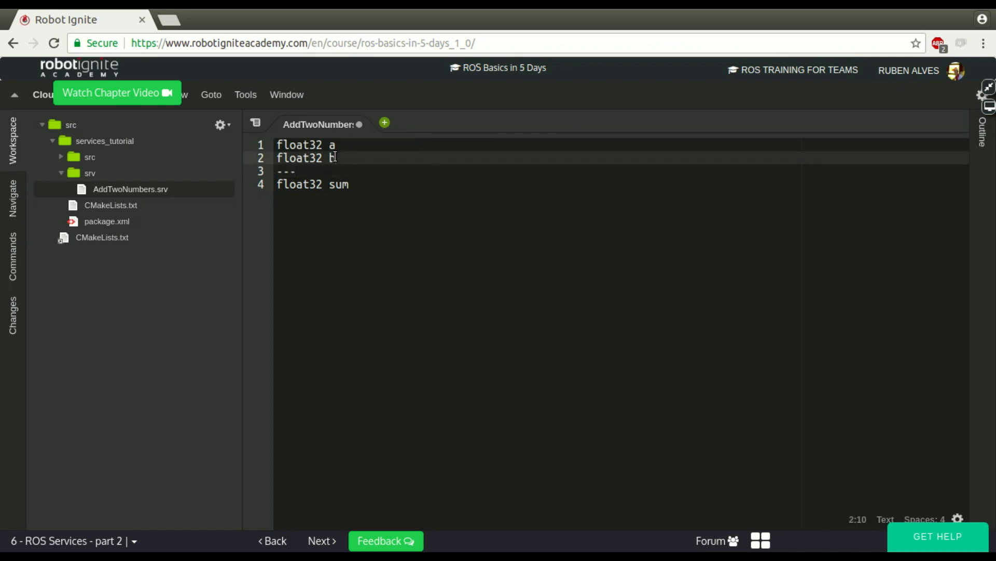
{"action": "left_click", "coordinate": [280, 171]}
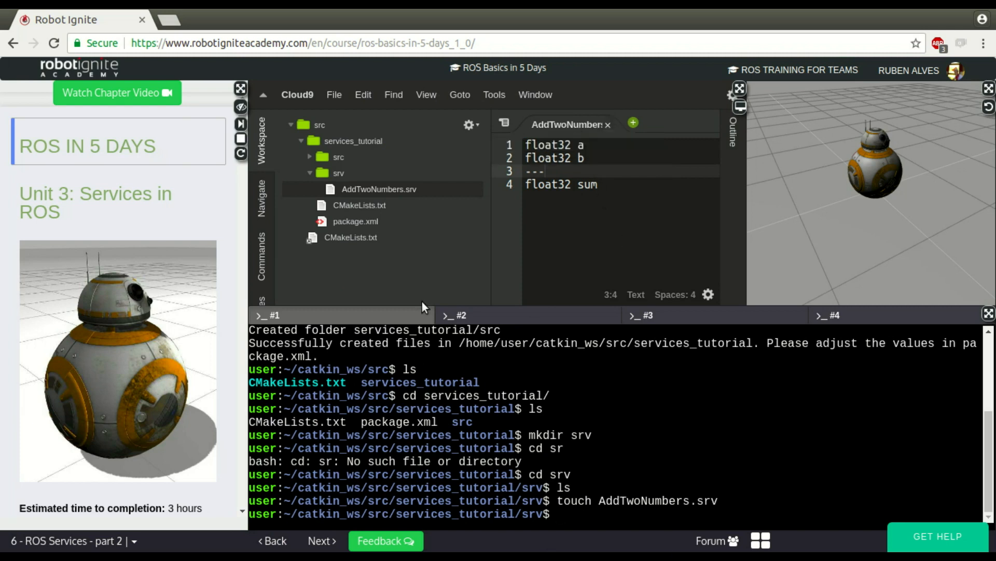
{"action": "mouse_move", "coordinate": [363, 218]}
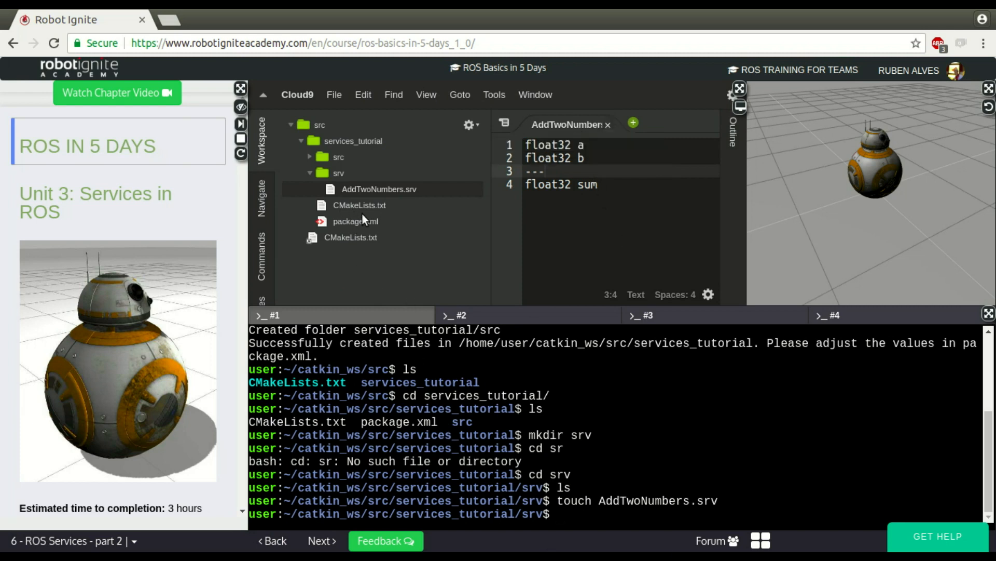
- Show CMakeLists.txt in the editor with Makefile syntax highlighting selected from the status bar
{"action": "left_click", "coordinate": [359, 204]}
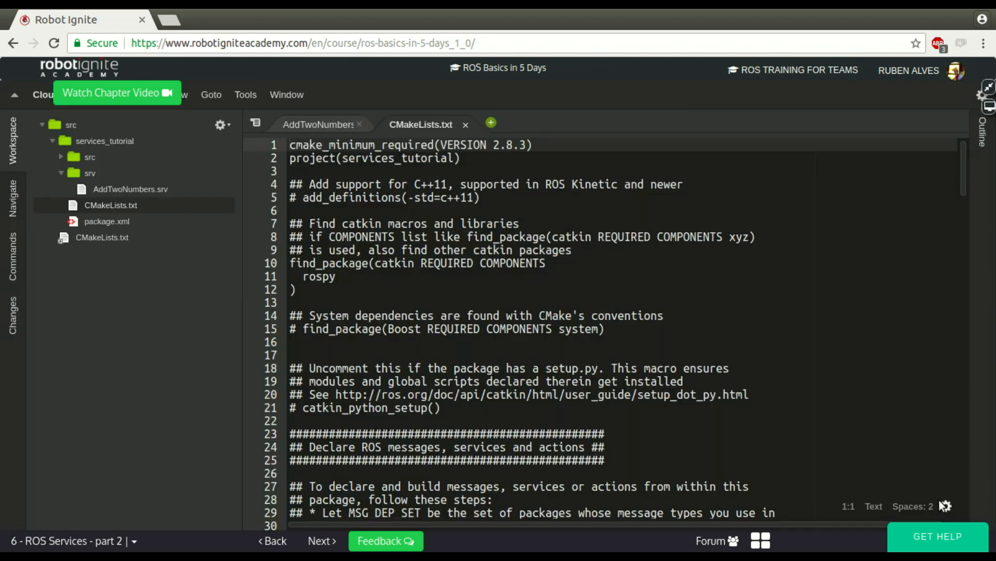
{"action": "left_click", "coordinate": [874, 506]}
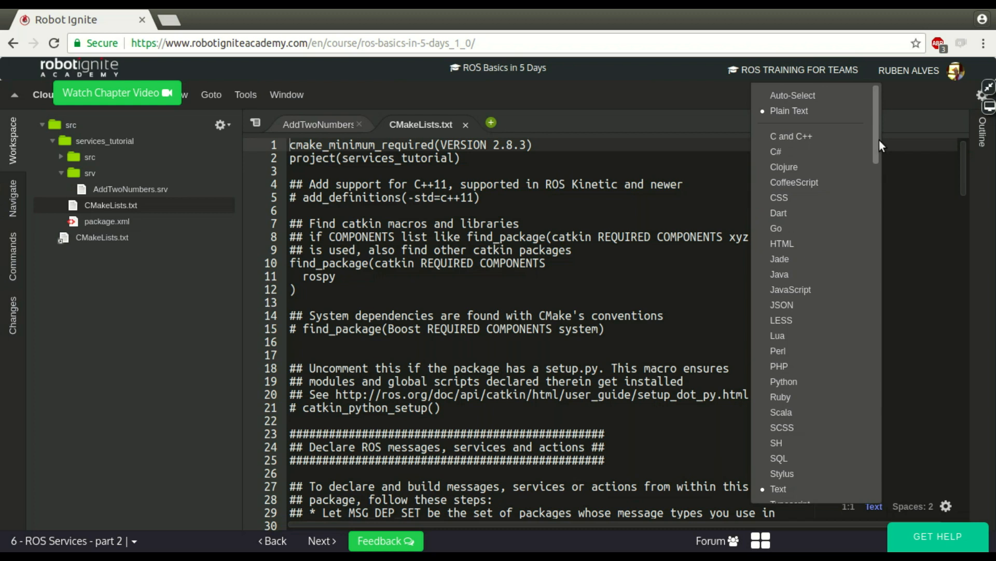
{"action": "scroll", "scroll_direction": "down", "scroll_amount": 3}
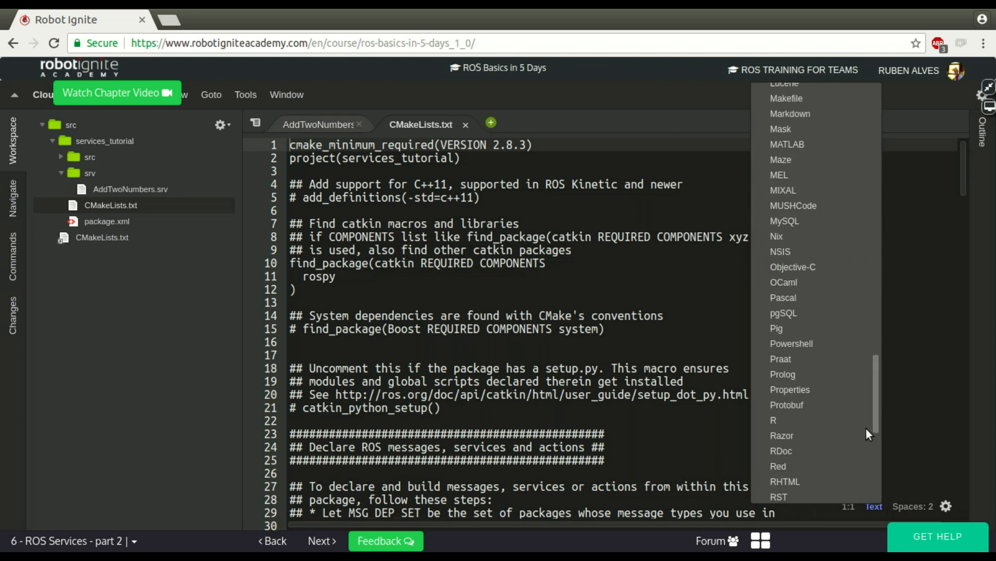
{"action": "scroll", "scroll_direction": "down", "scroll_amount": 3}
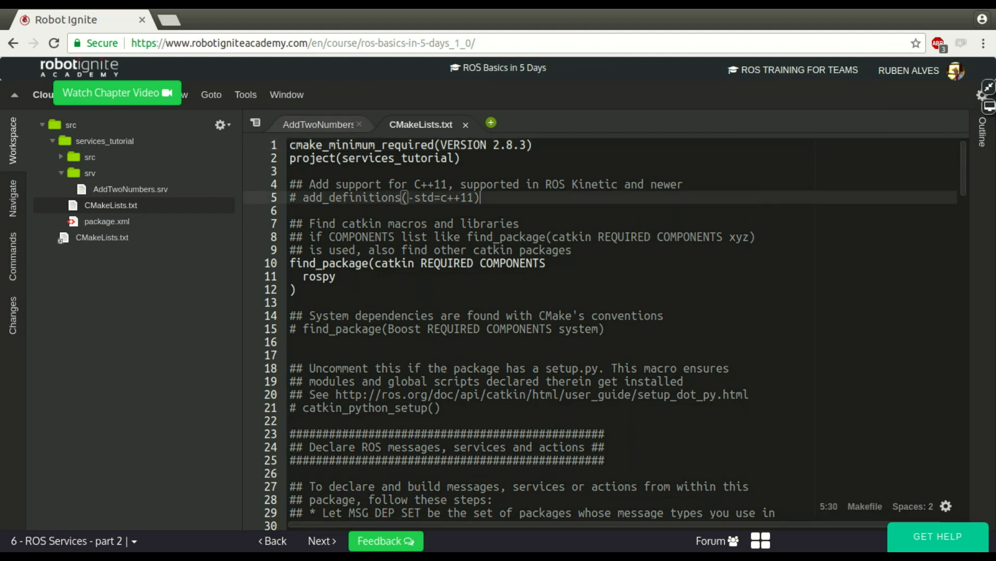
{"action": "scroll", "scroll_direction": "down", "scroll_amount": 3}
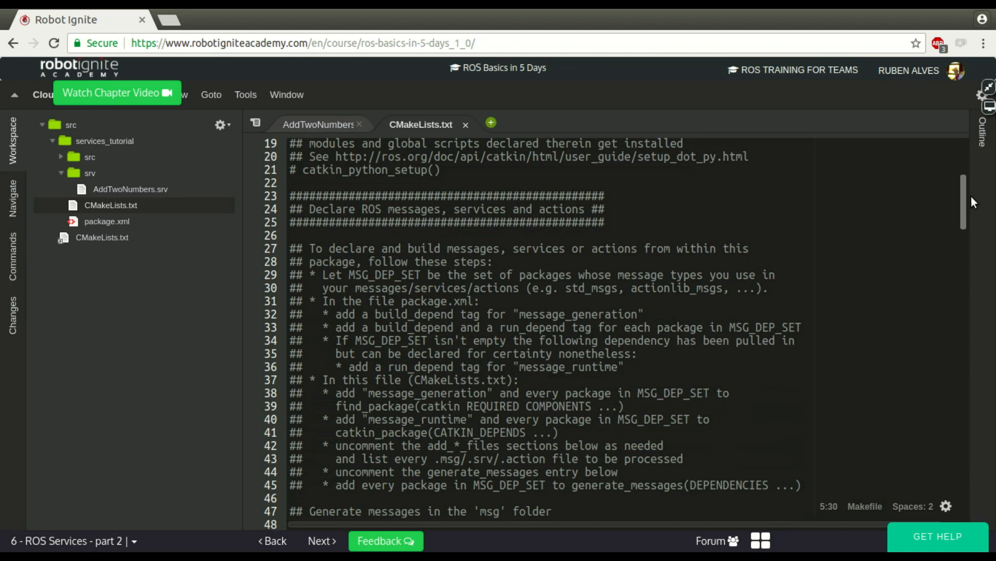
{"action": "left_click", "coordinate": [629, 237]}
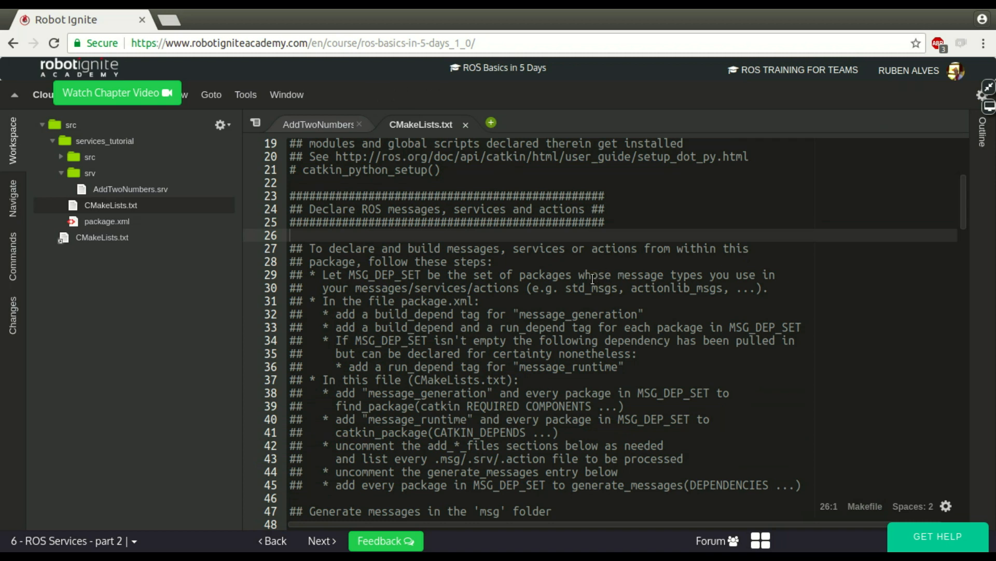
- Review the package.xml and message_runtime notes in the instructions, then bring up package.xml
{"action": "left_click", "coordinate": [472, 301]}
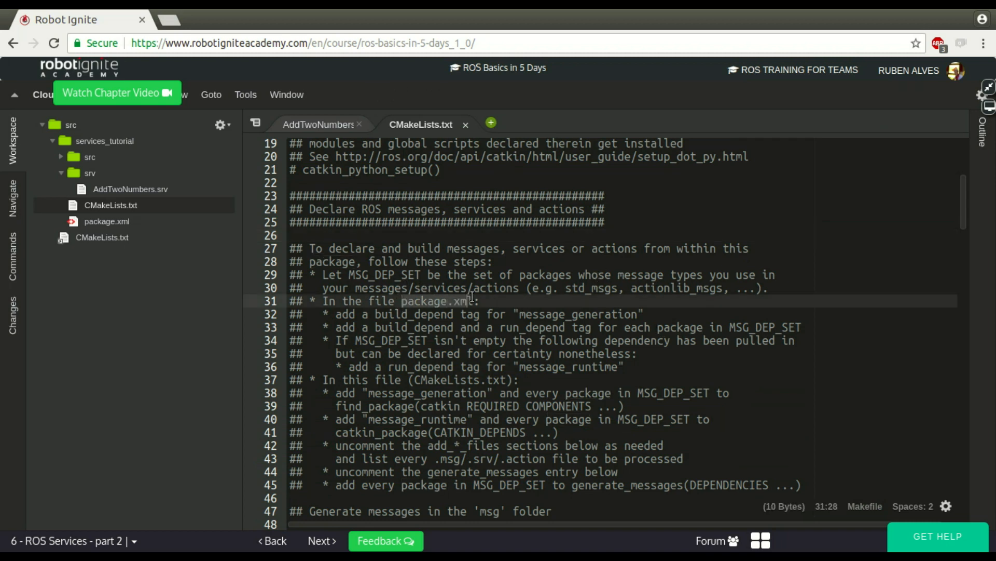
{"action": "left_click", "coordinate": [363, 208]}
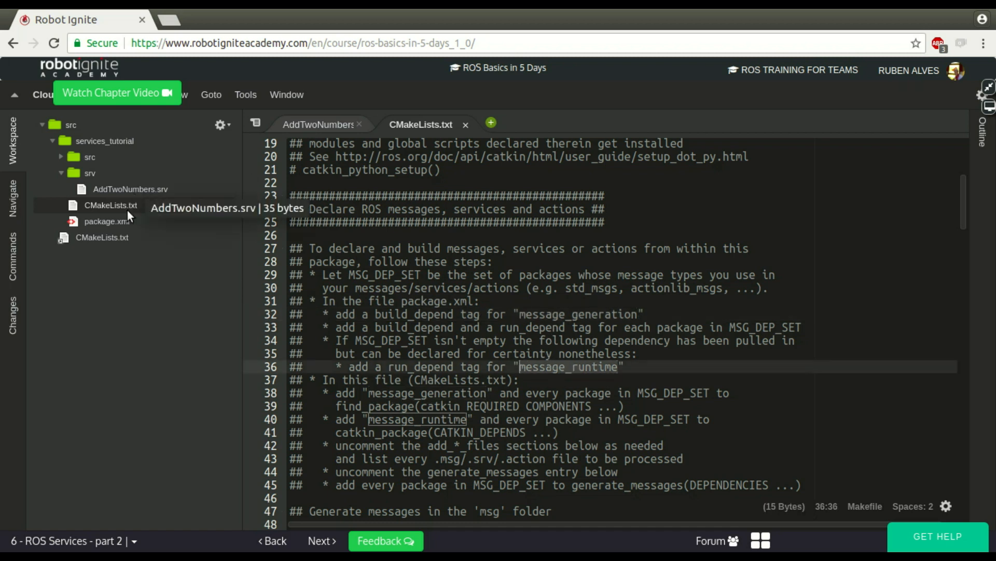
{"action": "left_click", "coordinate": [106, 222]}
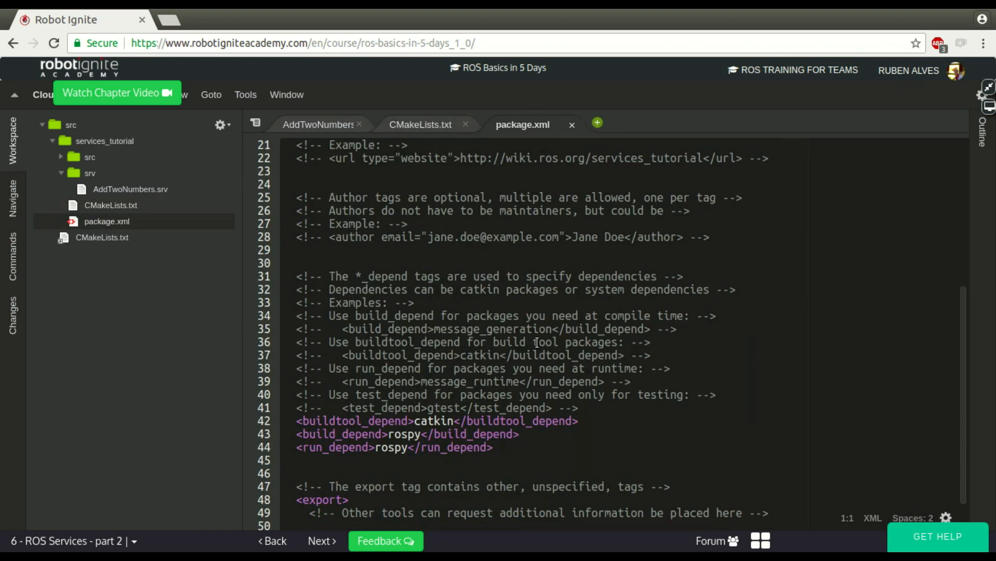
- Uncomment build_depend message_generation and run_depend message_runtime in package.xml, save, and return to CMakeLists.txt
{"action": "left_click", "coordinate": [478, 329]}
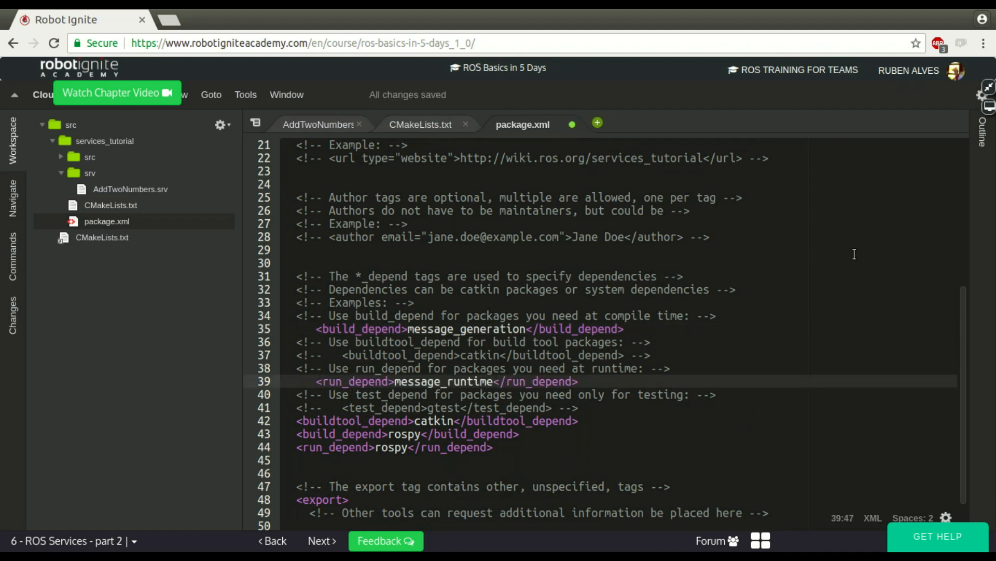
{"action": "left_click", "coordinate": [420, 124]}
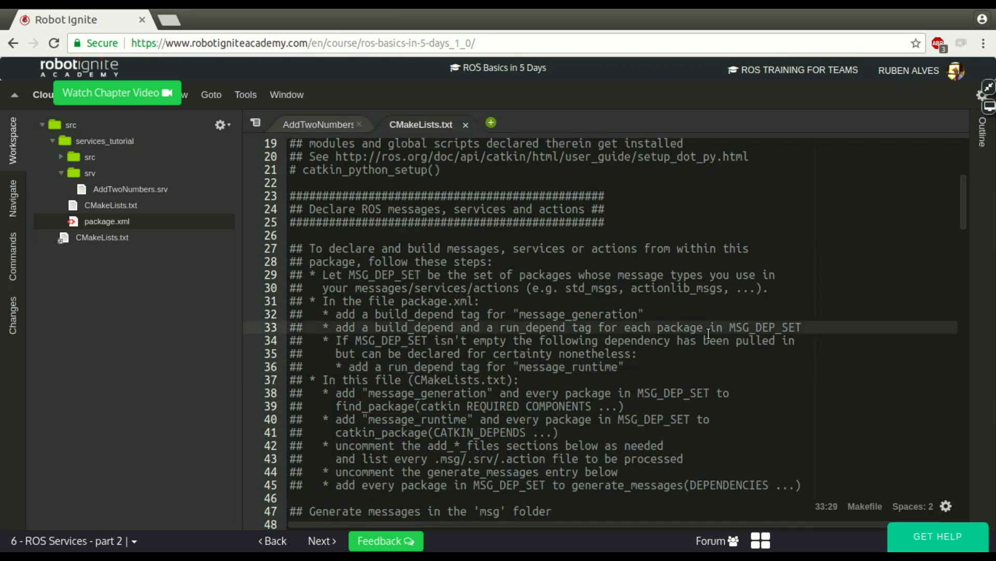
{"action": "mouse_move", "coordinate": [359, 240]}
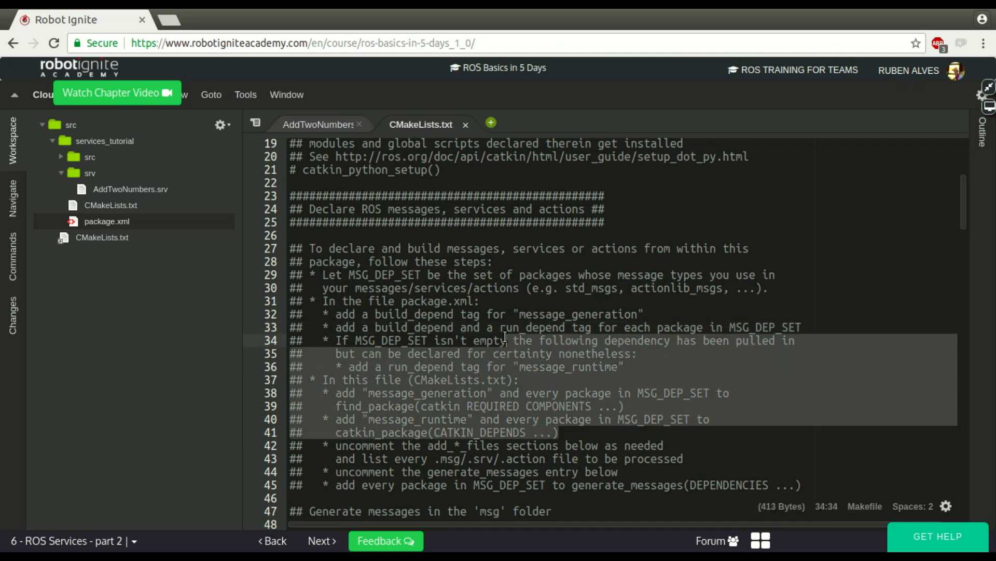
{"action": "mouse_move", "coordinate": [988, 91]}
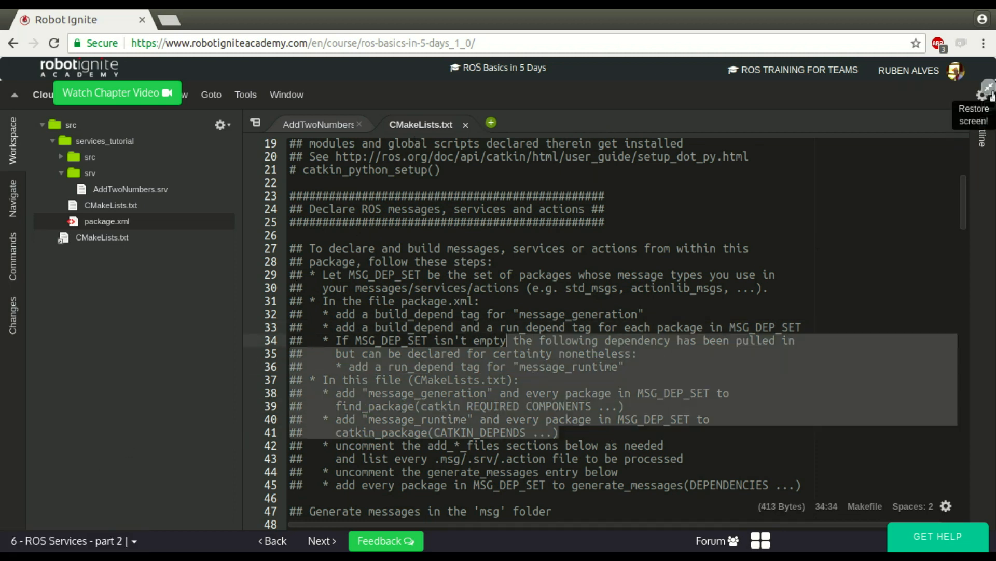
- List std_msgs and message_generation under rospy in find_package(catkin REQUIRED COMPONENTS)
{"action": "left_click", "coordinate": [986, 87]}
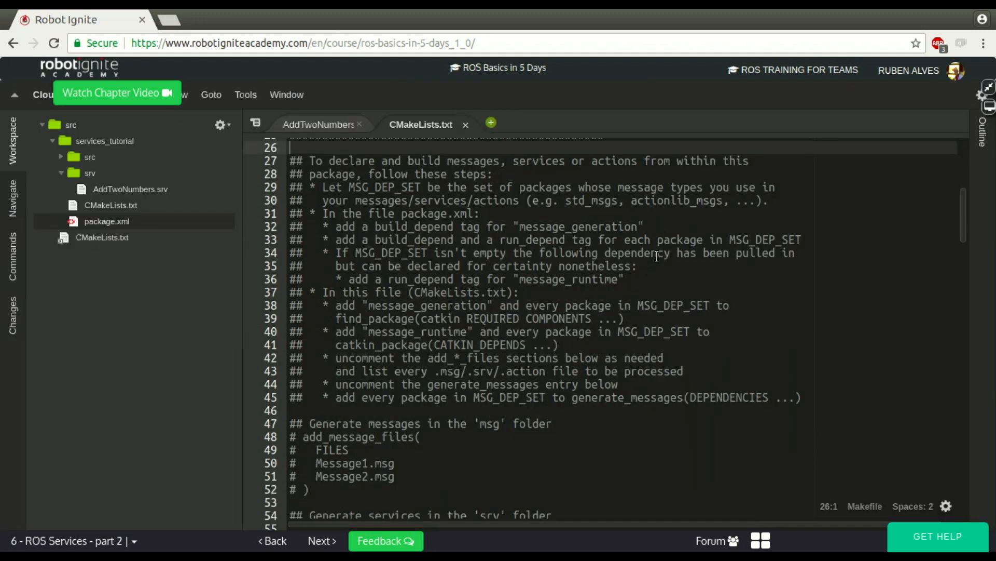
{"action": "left_click", "coordinate": [496, 292]}
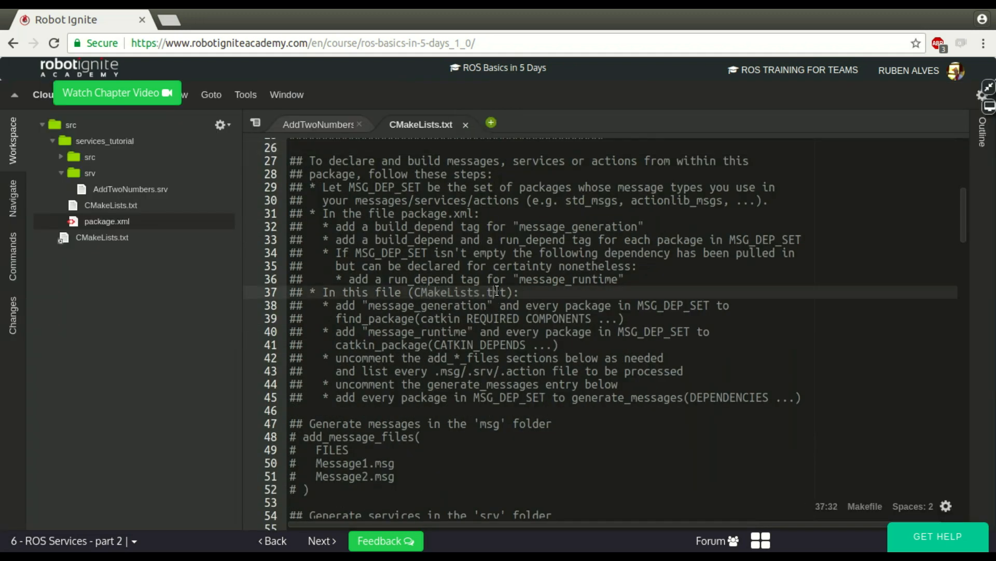
{"action": "double_click", "coordinate": [429, 305]}
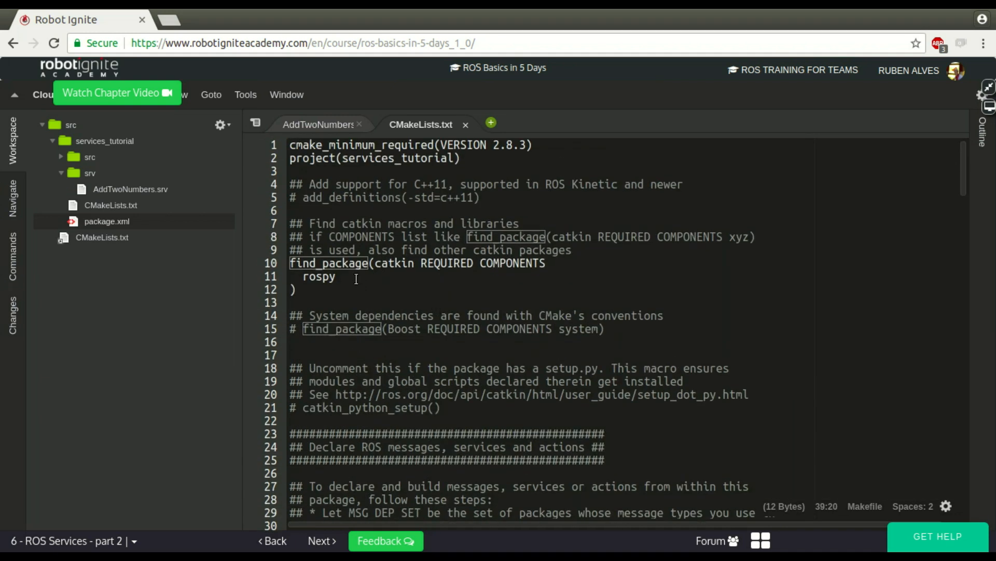
{"action": "type", "text": "message_generation"}
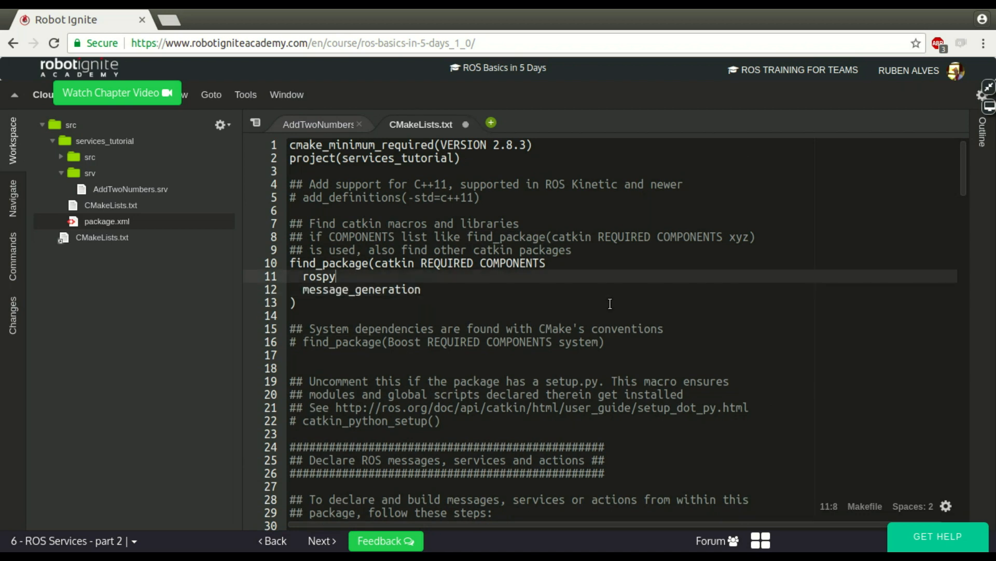
{"action": "type", "text": "srd_"}
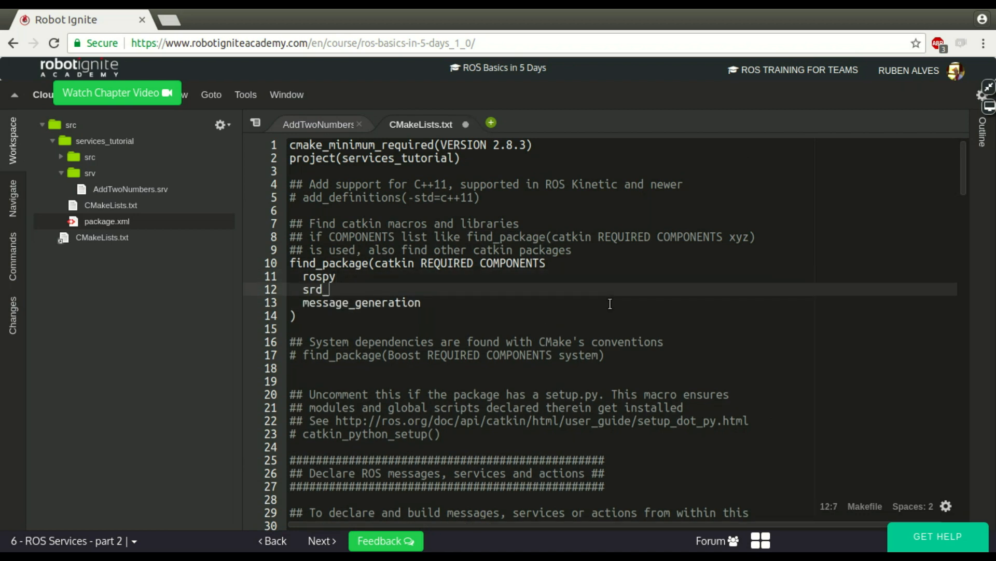
{"action": "type", "text": "std_msgs"}
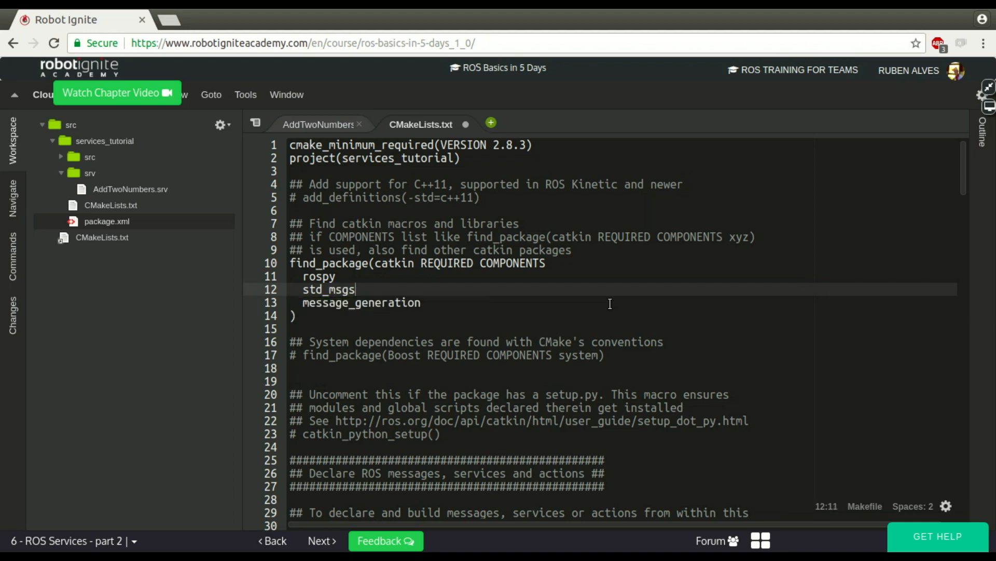
{"action": "scroll", "scroll_direction": "down", "scroll_amount": 3}
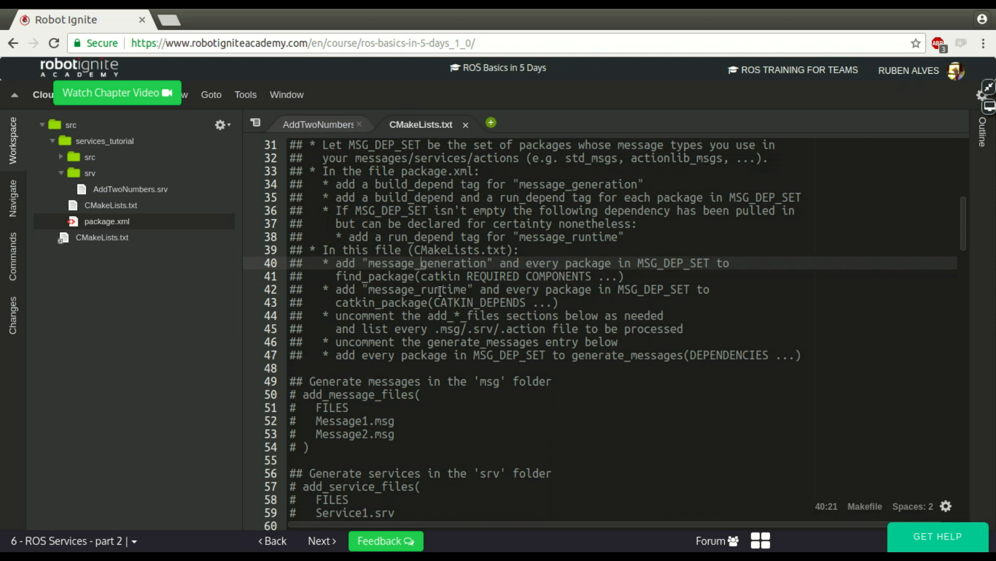
{"action": "mouse_move", "coordinate": [451, 303]}
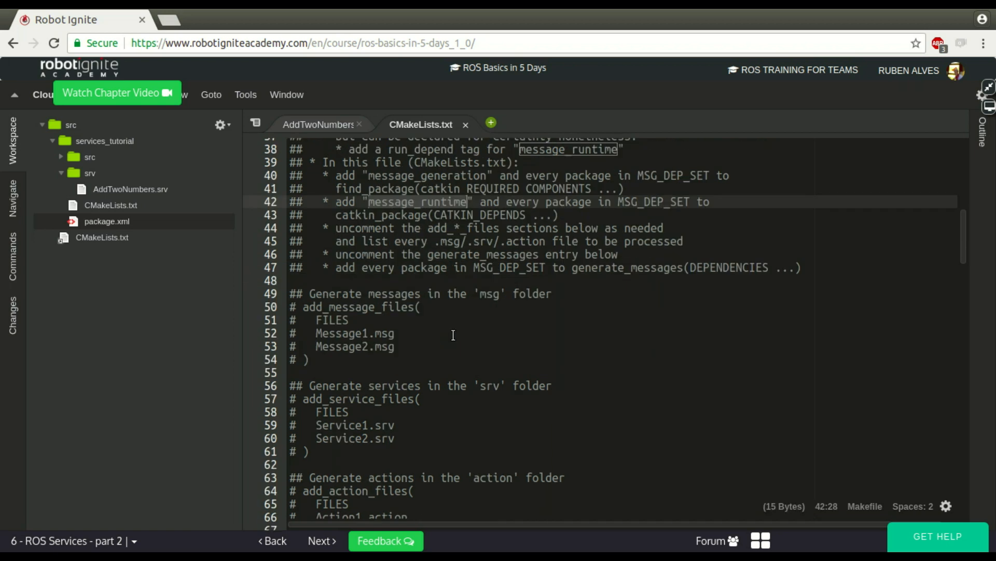
- Insert message_runtime after the DEPENDS system_lib line inside catkin_package and save
{"action": "scroll", "scroll_direction": "down", "scroll_amount": 3}
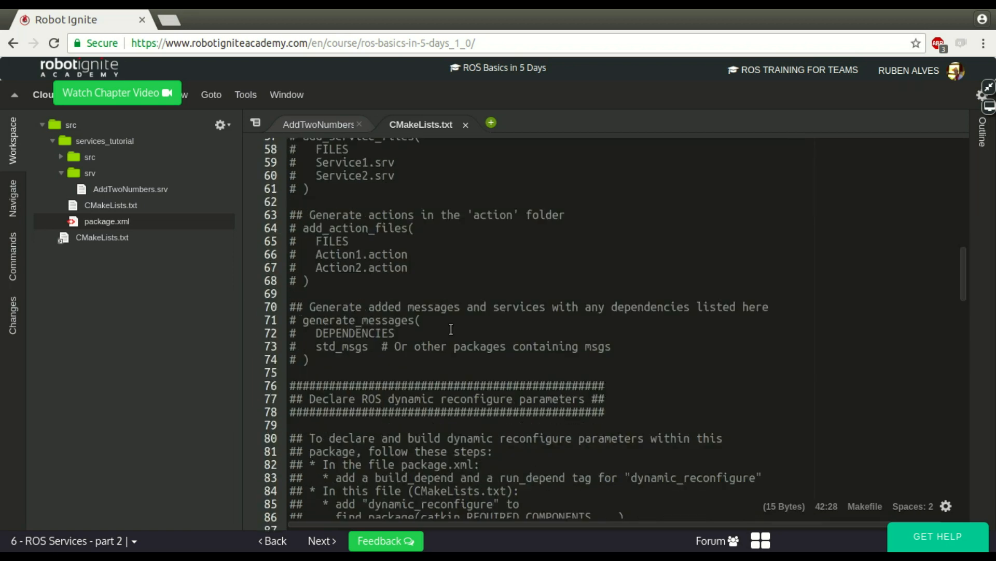
{"action": "scroll", "scroll_direction": "down", "scroll_amount": 3}
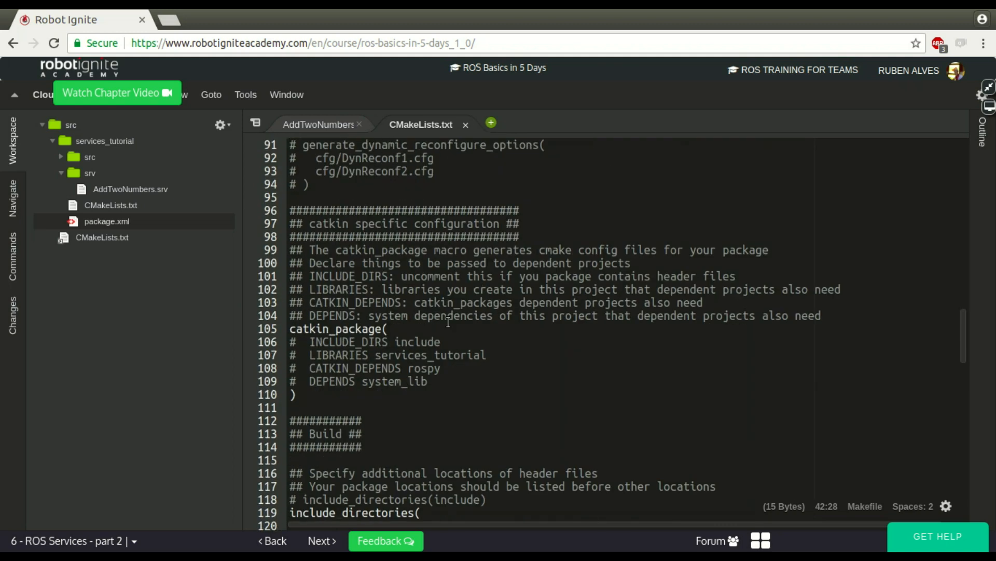
{"action": "left_click", "coordinate": [428, 381]}
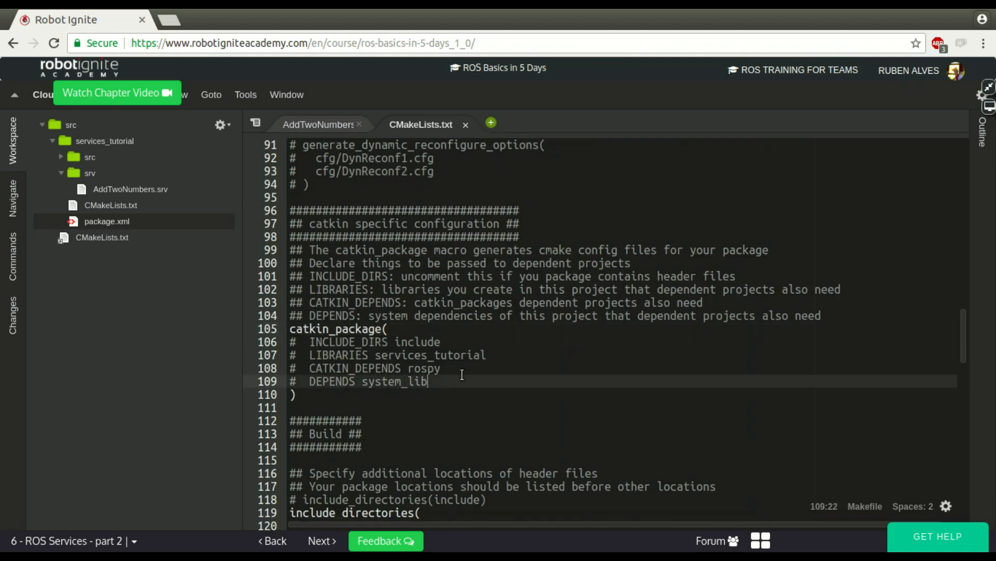
{"action": "type", "text": "message_runtime"}
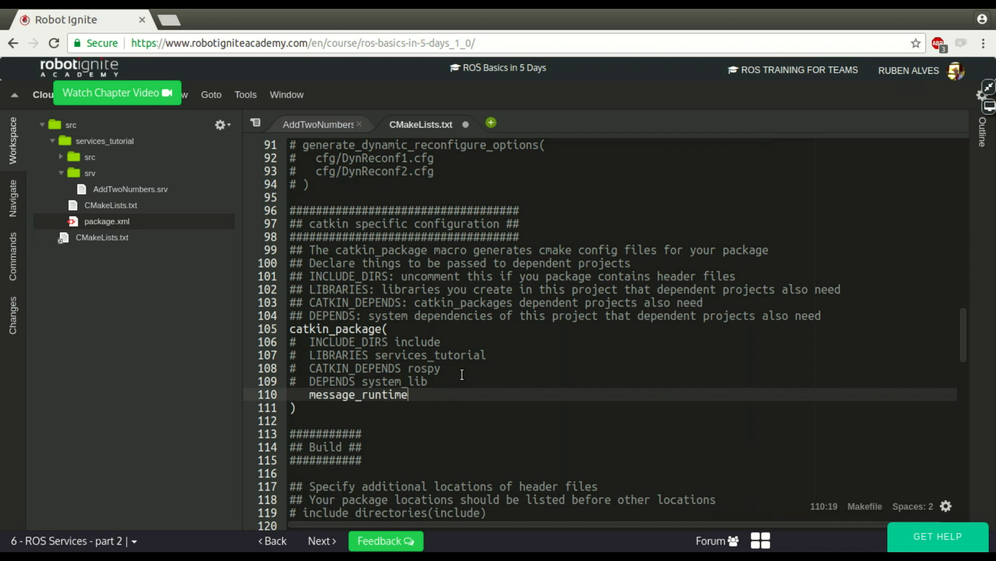
{"action": "type", "text": "DEPEN"}
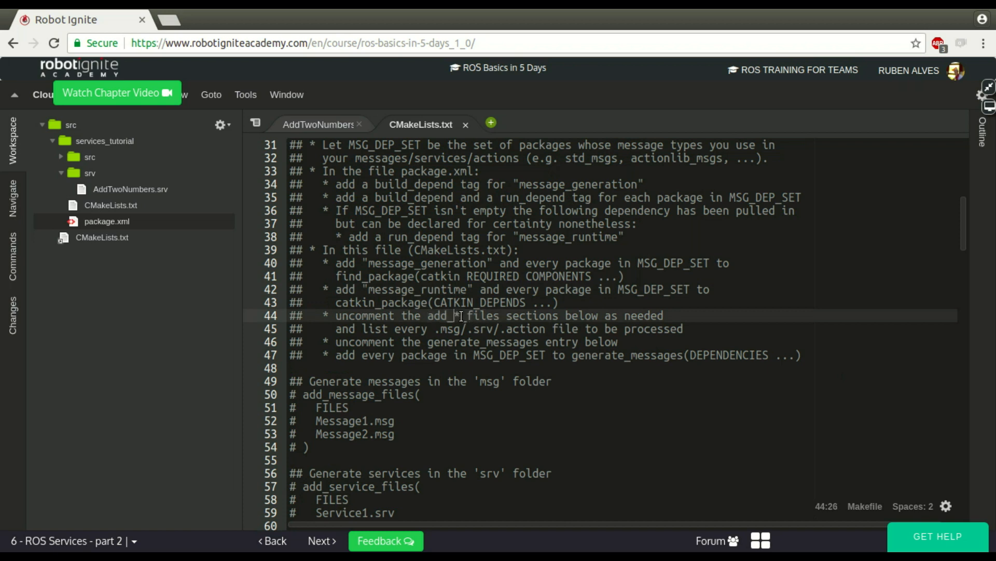
- Uncomment add_service_files with AddTwoNumbers.srv under FILES and check the generate_messages entry
{"action": "scroll", "scroll_direction": "down", "scroll_amount": 3}
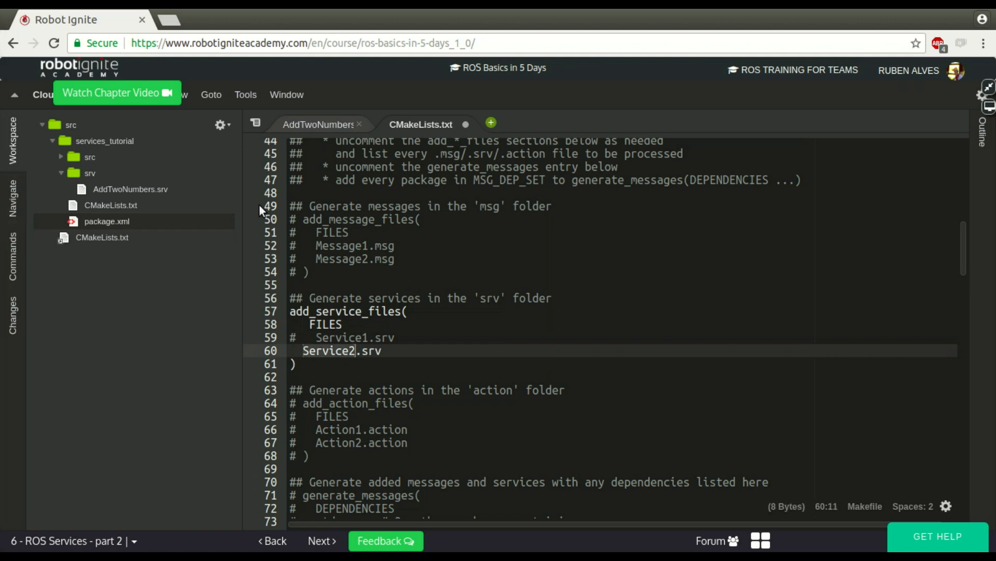
{"action": "left_click", "coordinate": [130, 189]}
{"action": "type", "text": "AddTwoNumbers"}
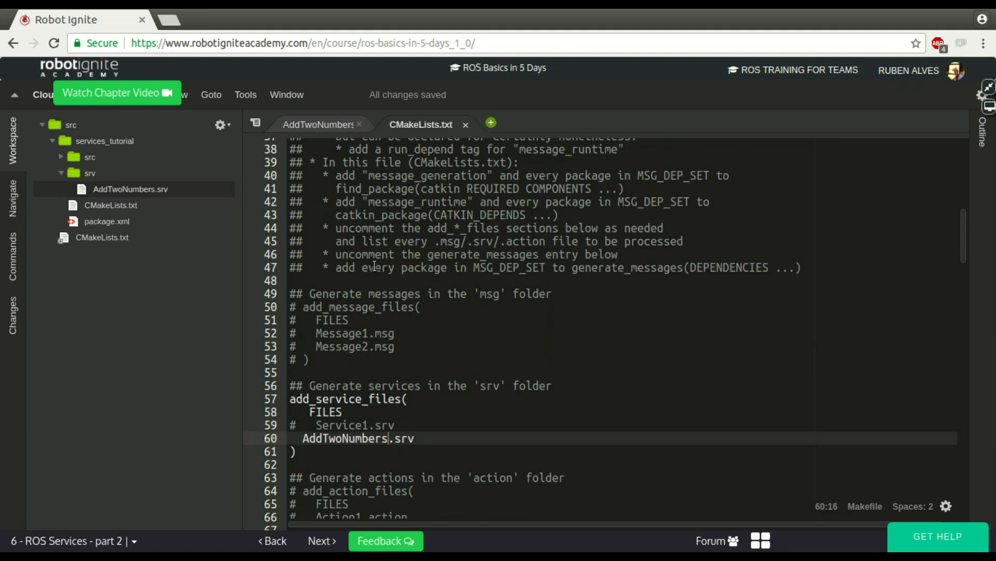
{"action": "double_click", "coordinate": [483, 254]}
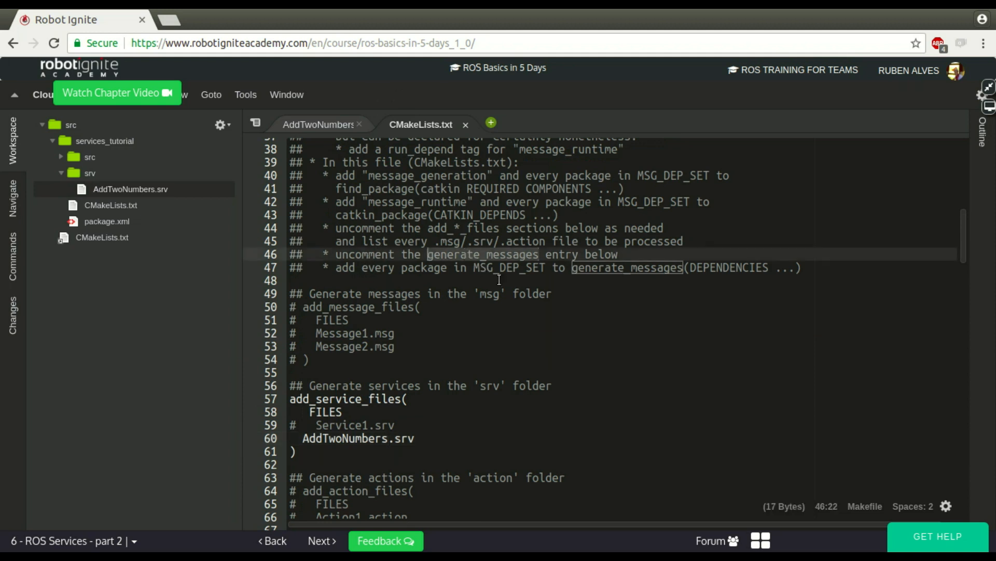
{"action": "mouse_move", "coordinate": [520, 286]}
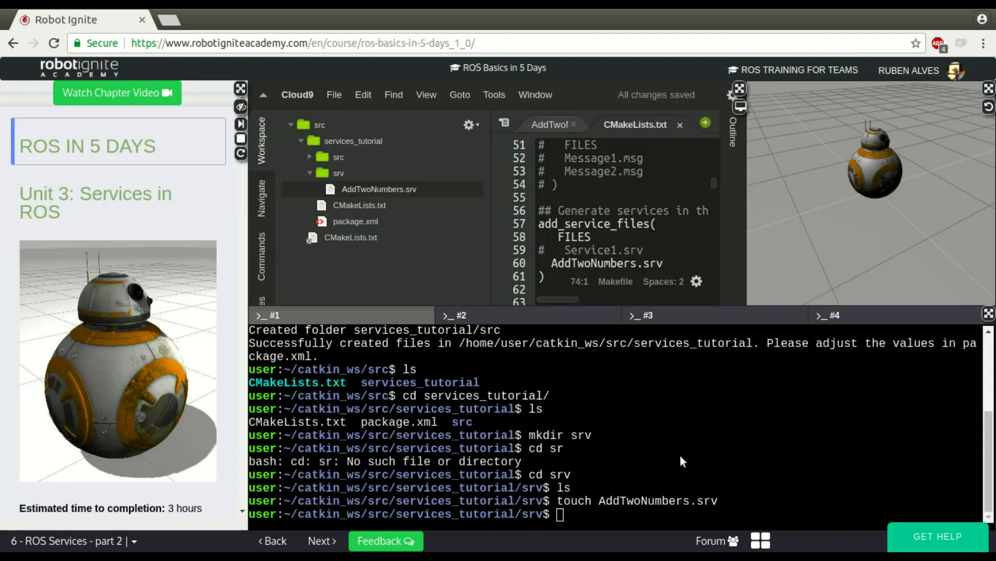
- Run cd ~/catkin_ws and catkin_make in the terminal and watch the build output
{"action": "type", "text": "cd ~/catkin_ws/"}
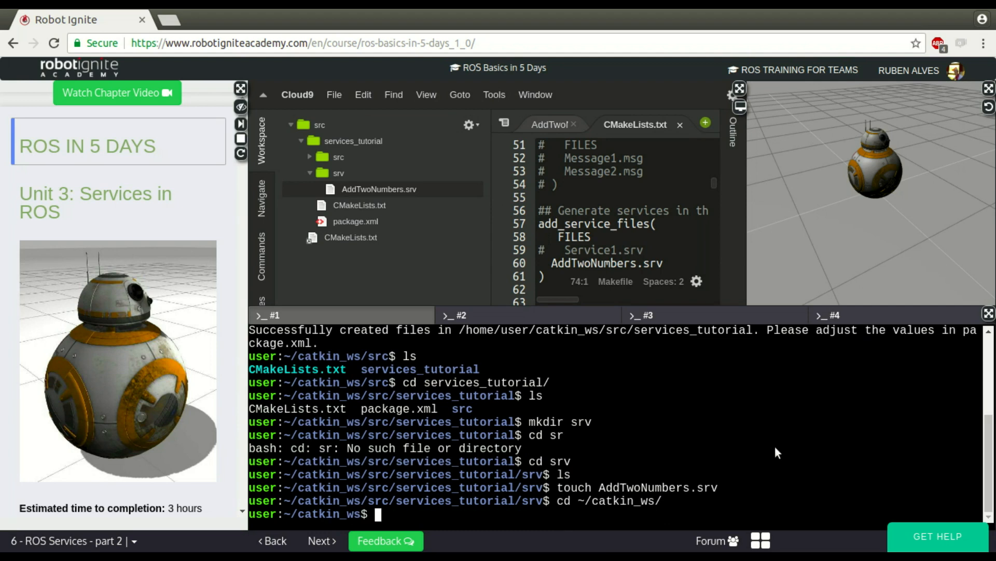
{"action": "type", "text": "catkin_make"}
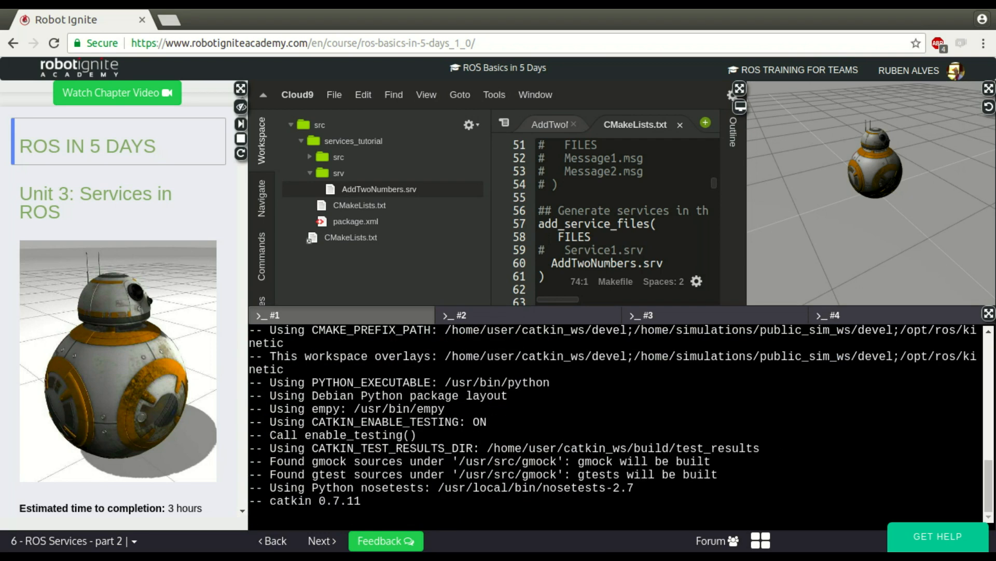
{"action": "scroll", "scroll_direction": "down", "scroll_amount": 3}
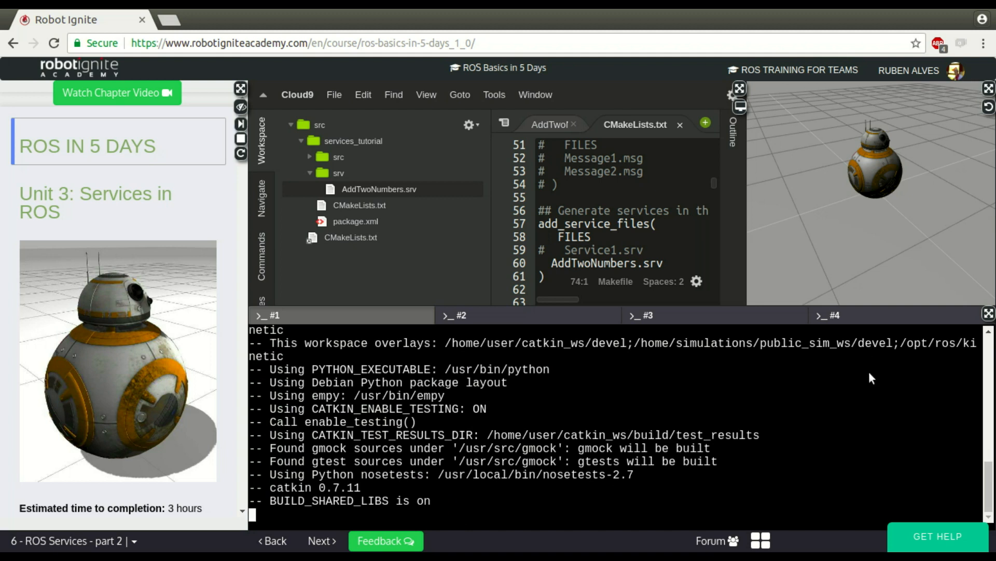
{"action": "mouse_move", "coordinate": [833, 424]}
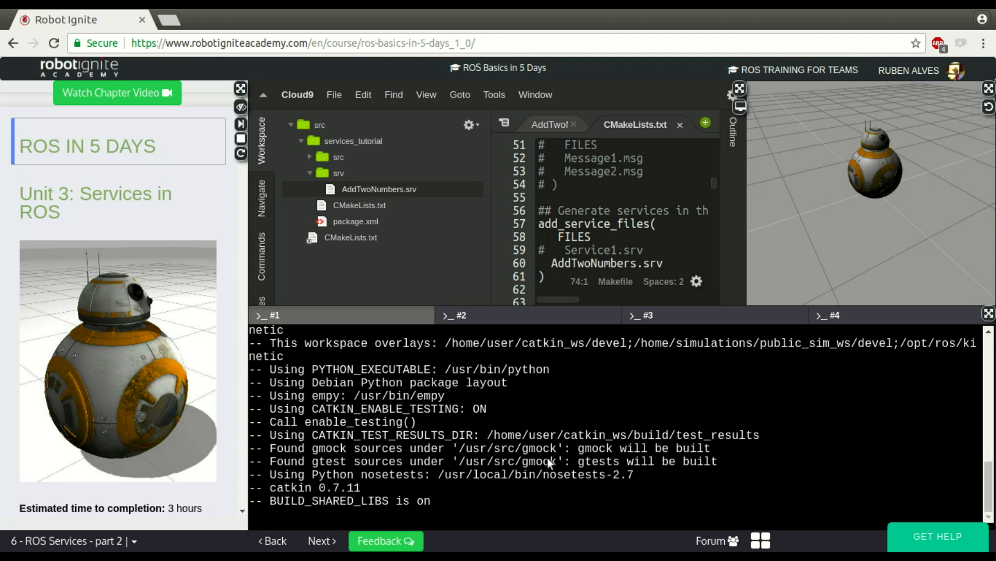
{"action": "left_click", "coordinate": [590, 237]}
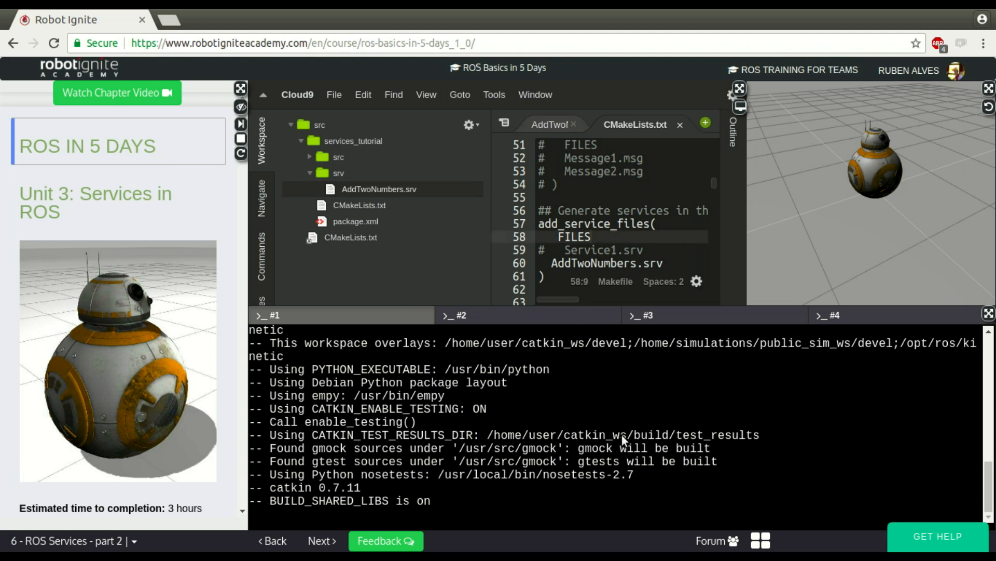
{"action": "mouse_move", "coordinate": [897, 268]}
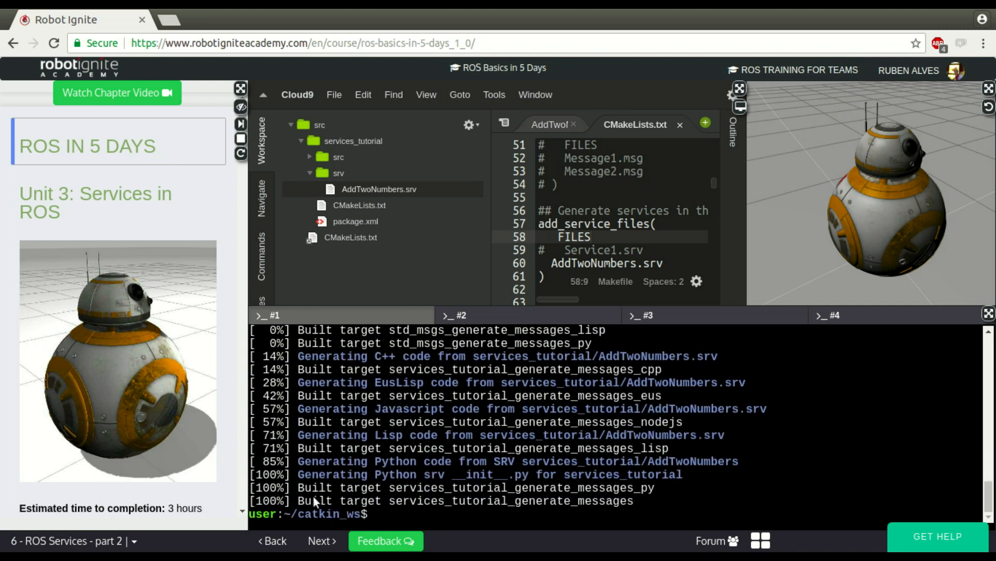
{"action": "mouse_move", "coordinate": [820, 458]}
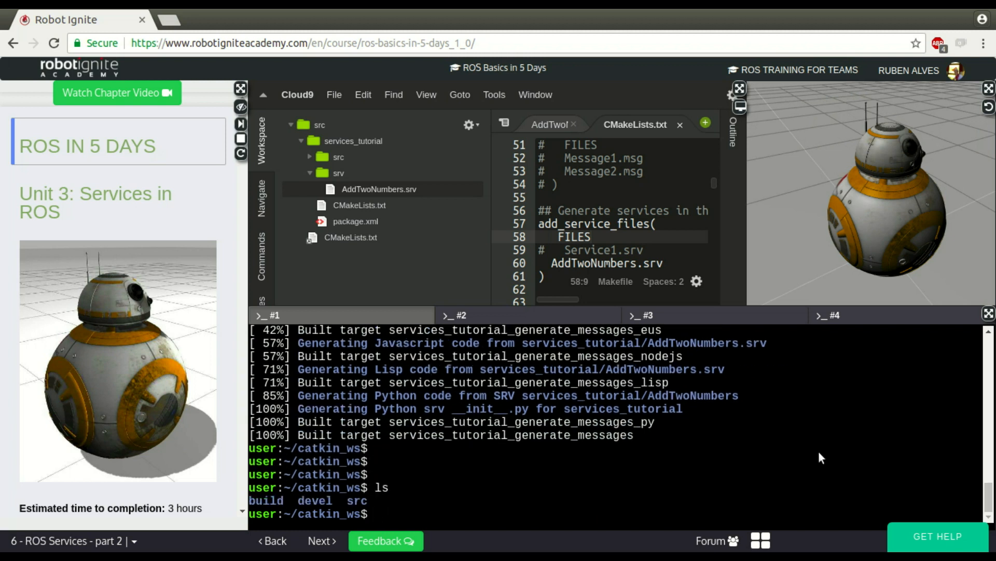
- Source devel/setup.bash in the terminal to load the built workspace environment
{"action": "type", "text": "source devel/"}
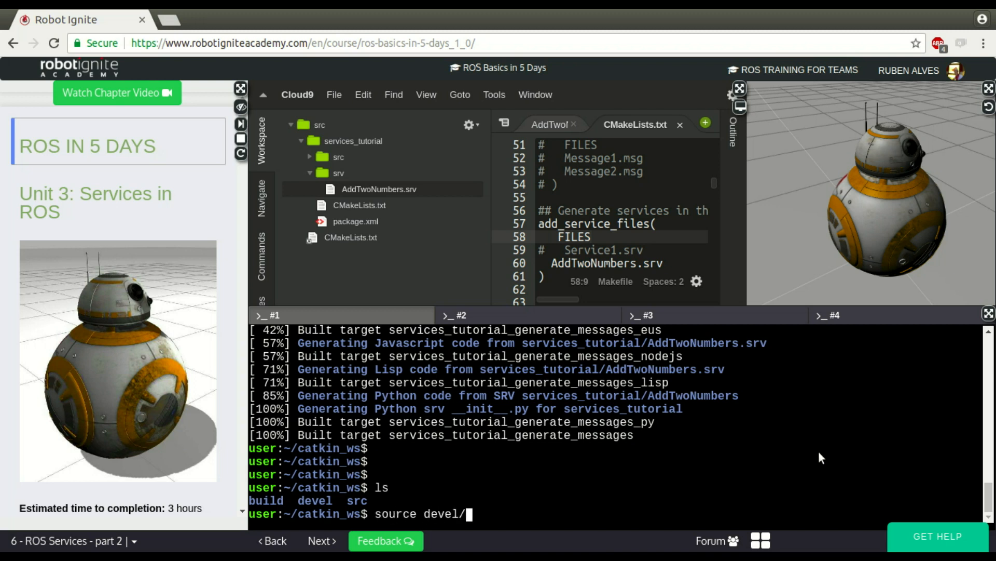
{"action": "type", "text": "setup.bb"}
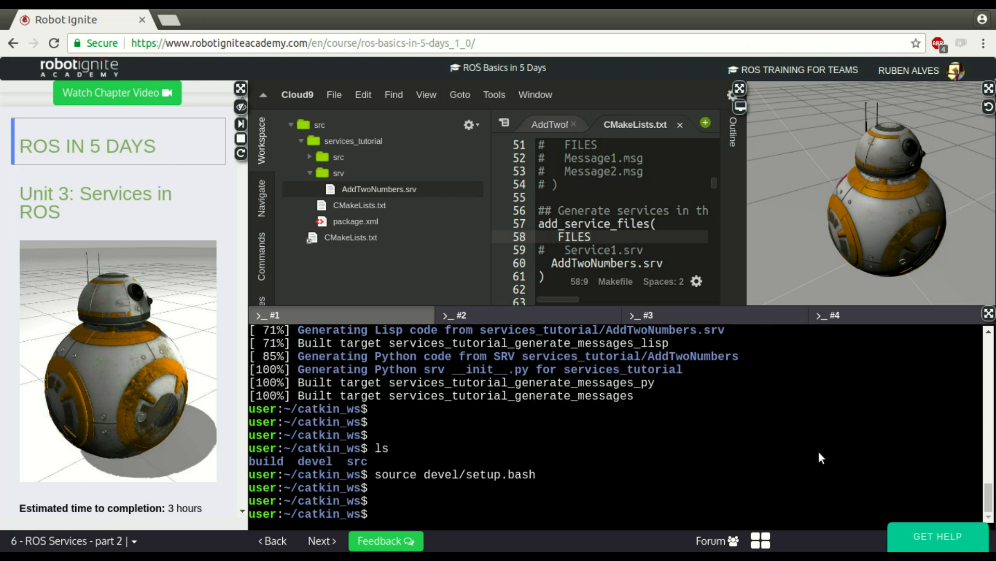
{"action": "left_click", "coordinate": [378, 514]}
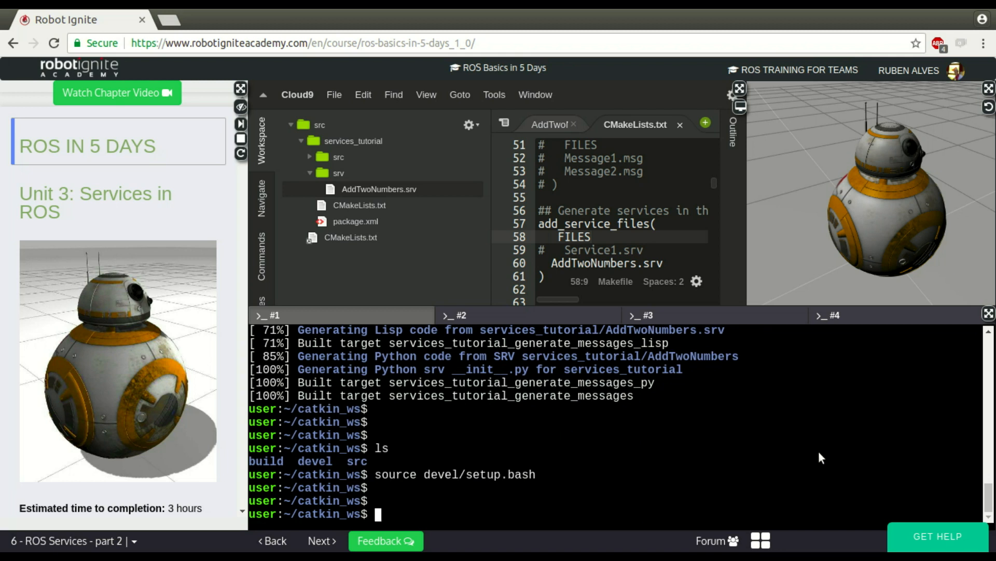
- Run python -c importing AddTwoNumbers from services_tutorial.srv and printing 'It worked'
{"action": "type", "text": "python -c"}
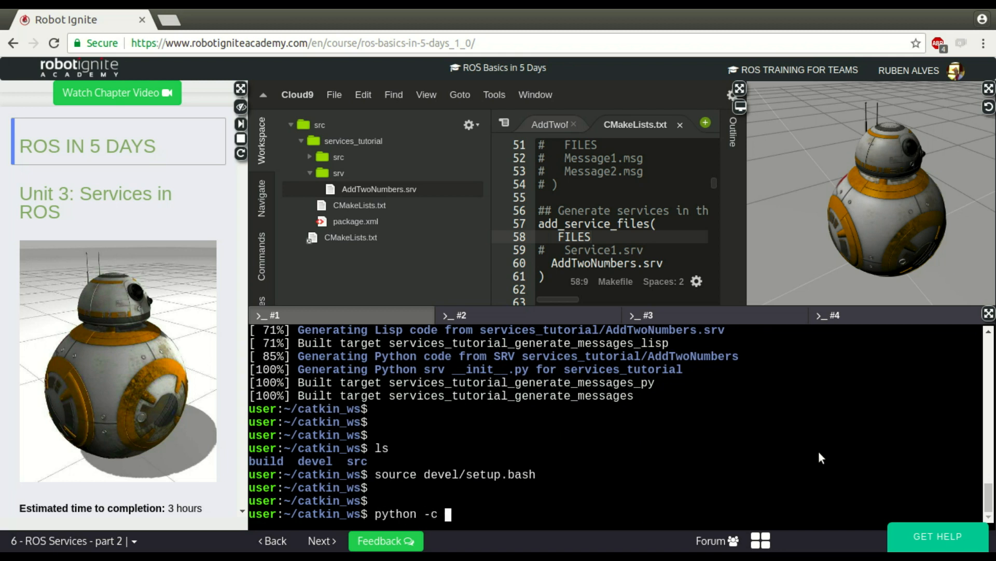
{"action": "type", "text": "'from"}
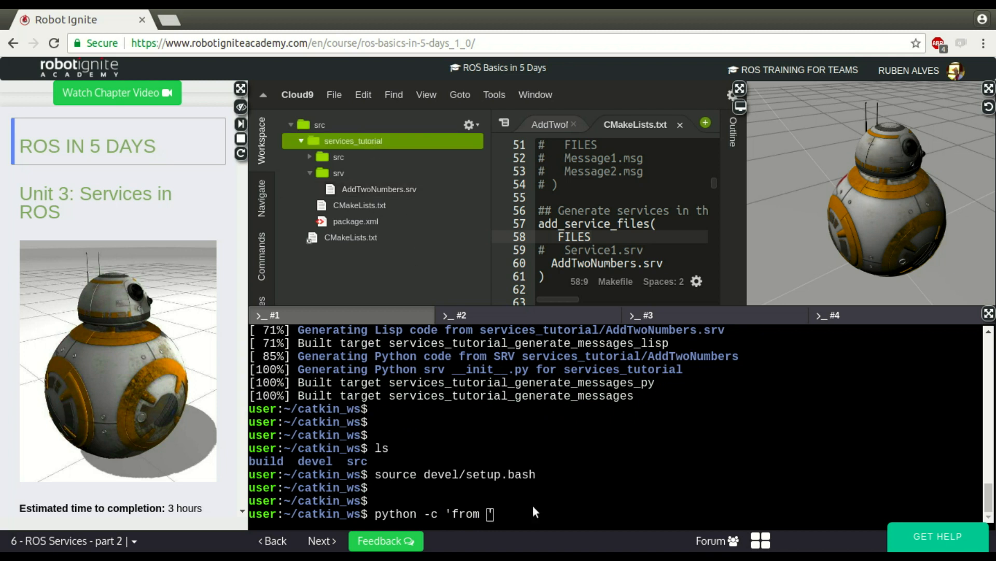
{"action": "type", "text": "servi"}
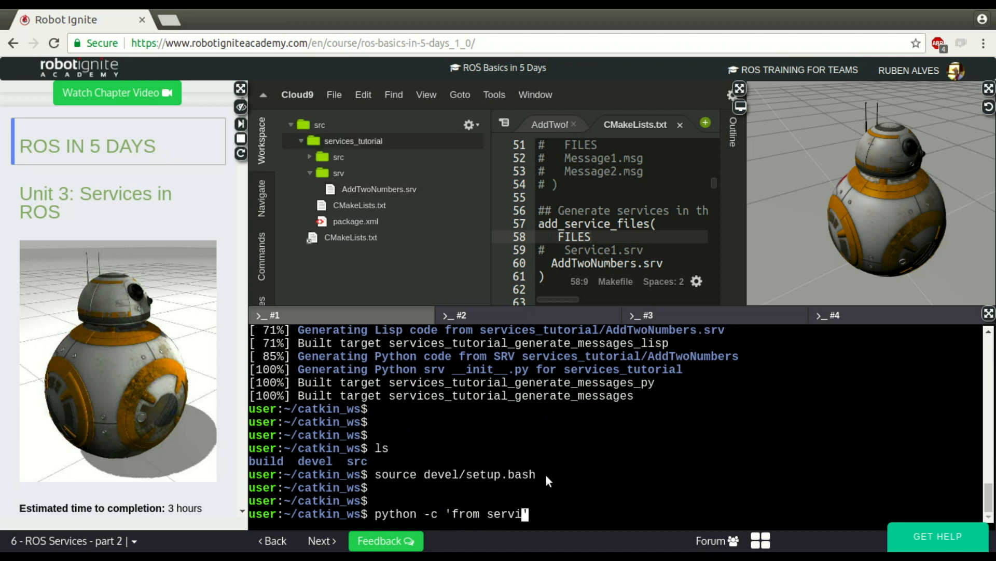
{"action": "type", "text": "ces_tutoria"}
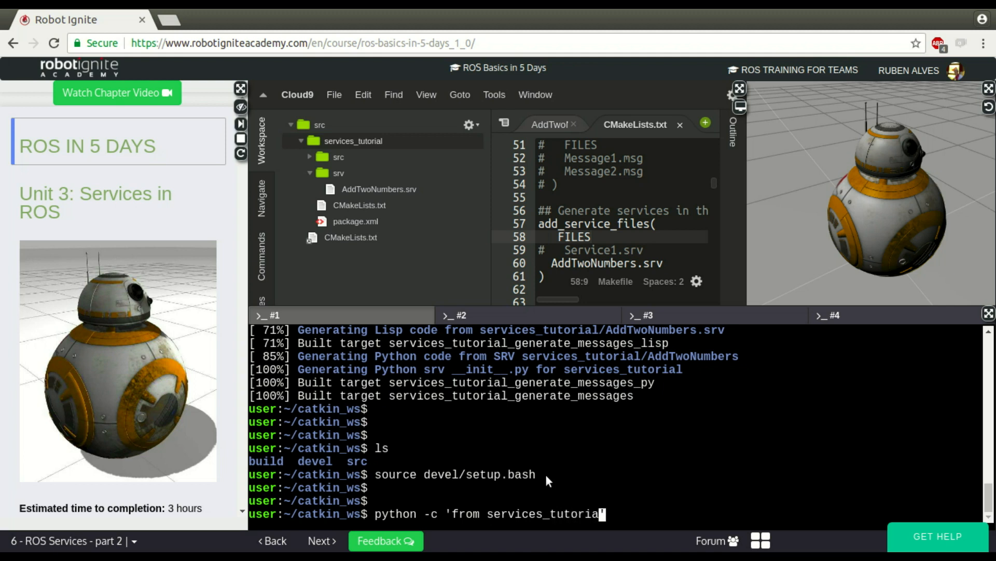
{"action": "type", "text": "."}
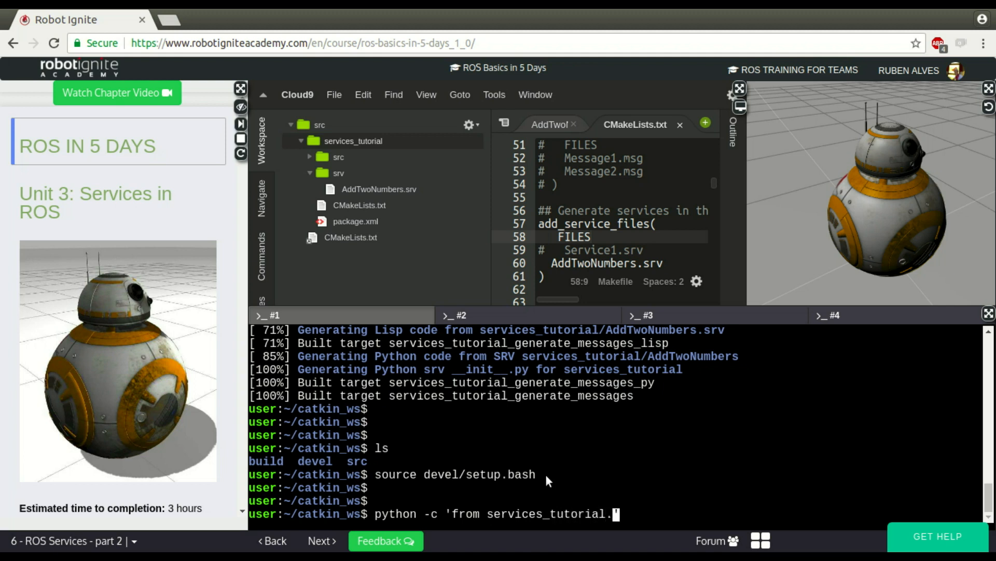
{"action": "type", "text": "srv im"}
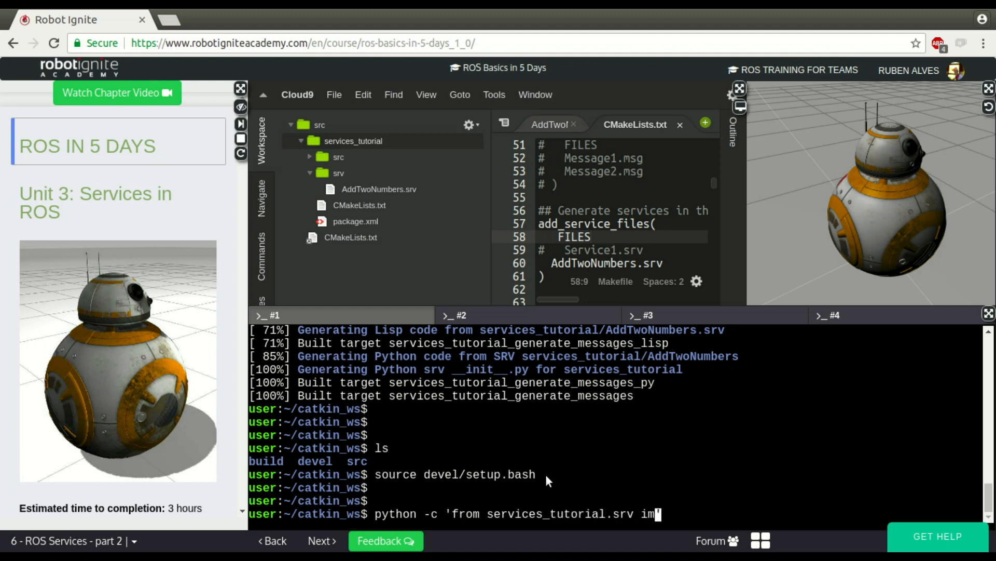
{"action": "type", "text": "port"}
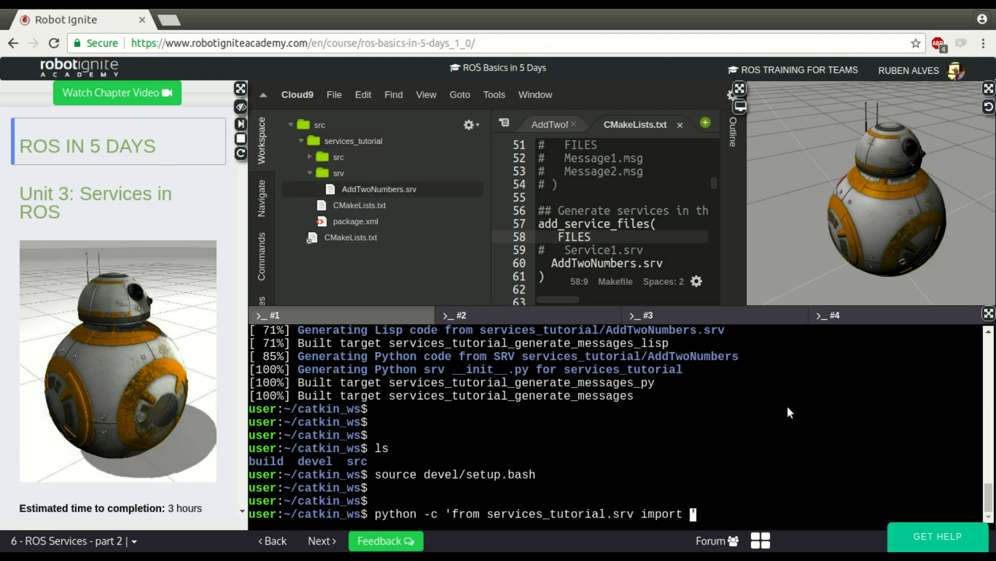
{"action": "type", "text": "AddTwoNumb"}
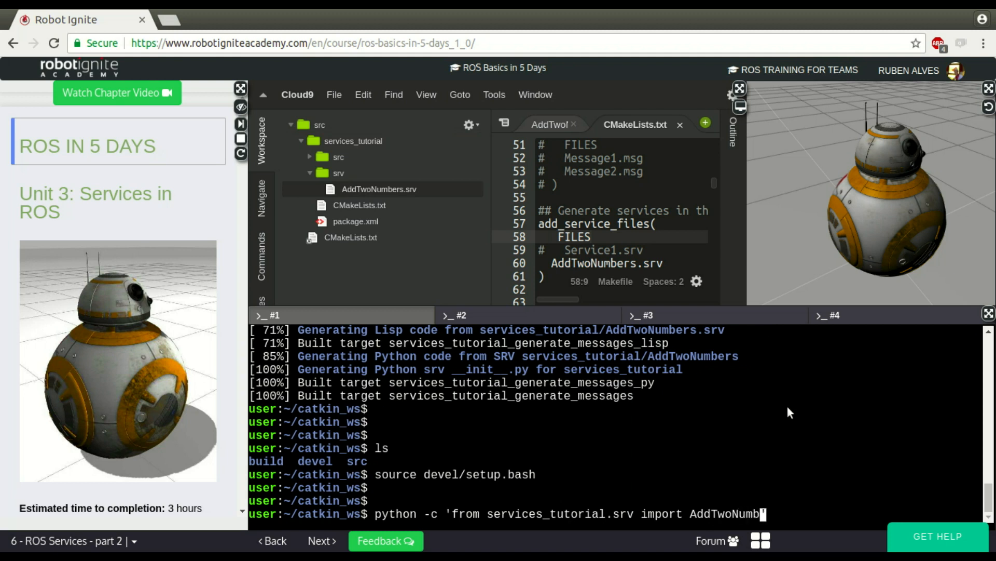
{"action": "type", "text": "ers; print \""}
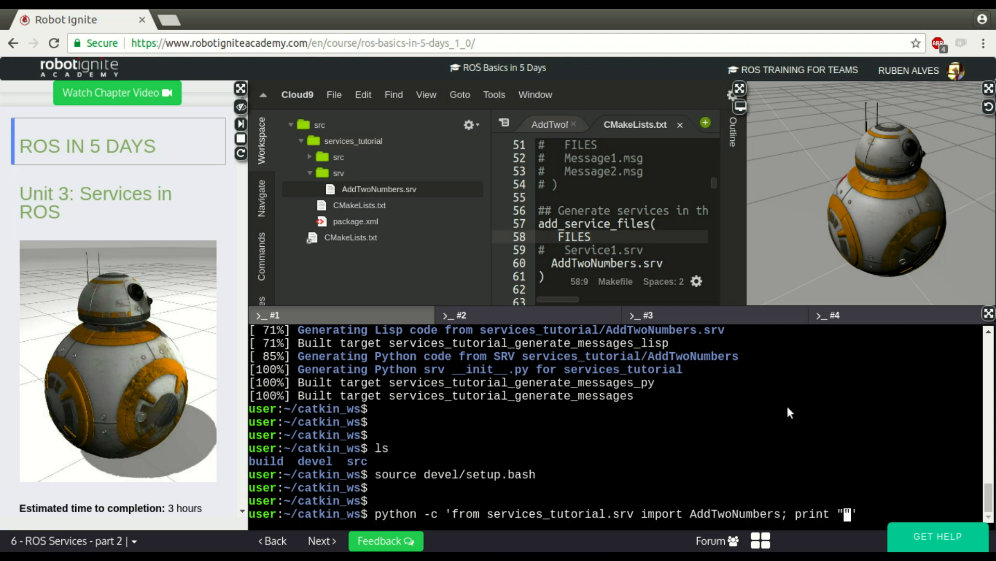
{"action": "type", "text": "It wr"}
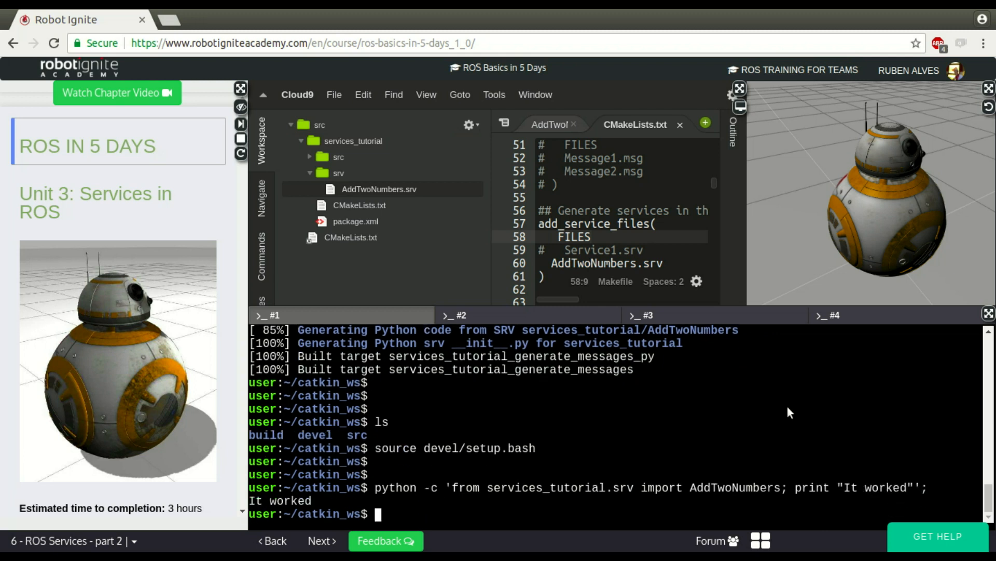
{"action": "mouse_move", "coordinate": [465, 445]}
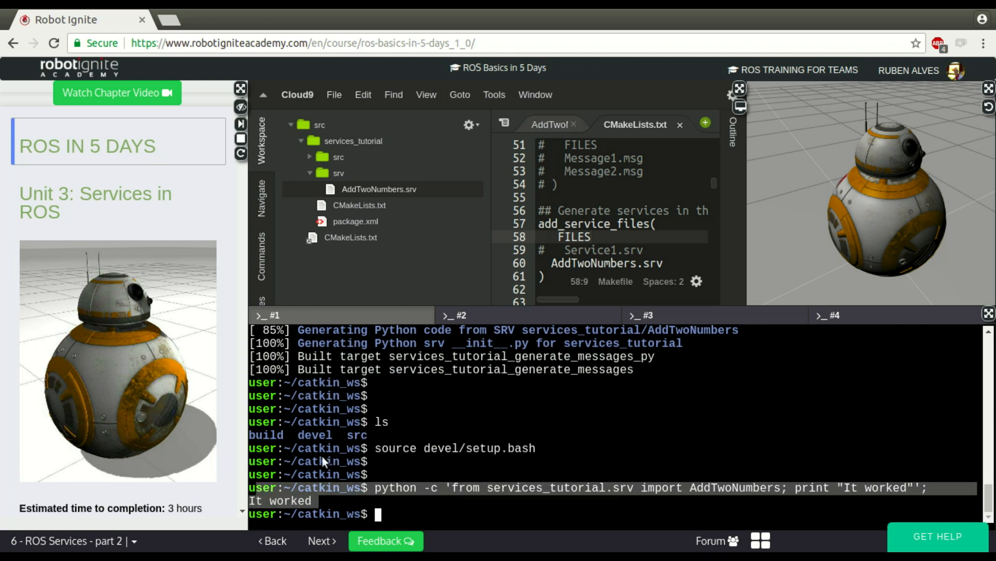
- View AddTwoNumbers.srv in the editor, then open services_tutorial's package.xml manifest
{"action": "left_click", "coordinate": [380, 189]}
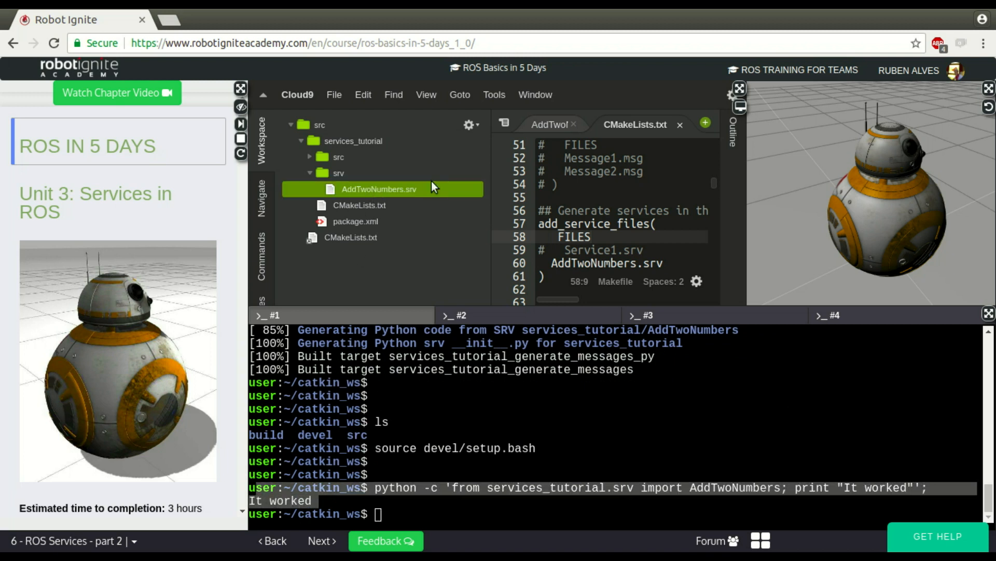
{"action": "left_click", "coordinate": [551, 125]}
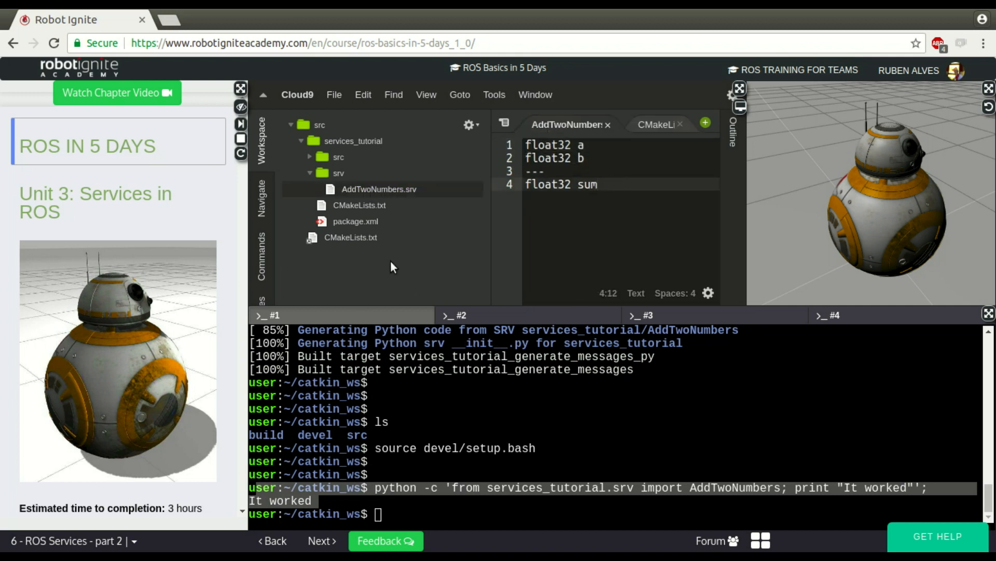
{"action": "left_click", "coordinate": [356, 221]}
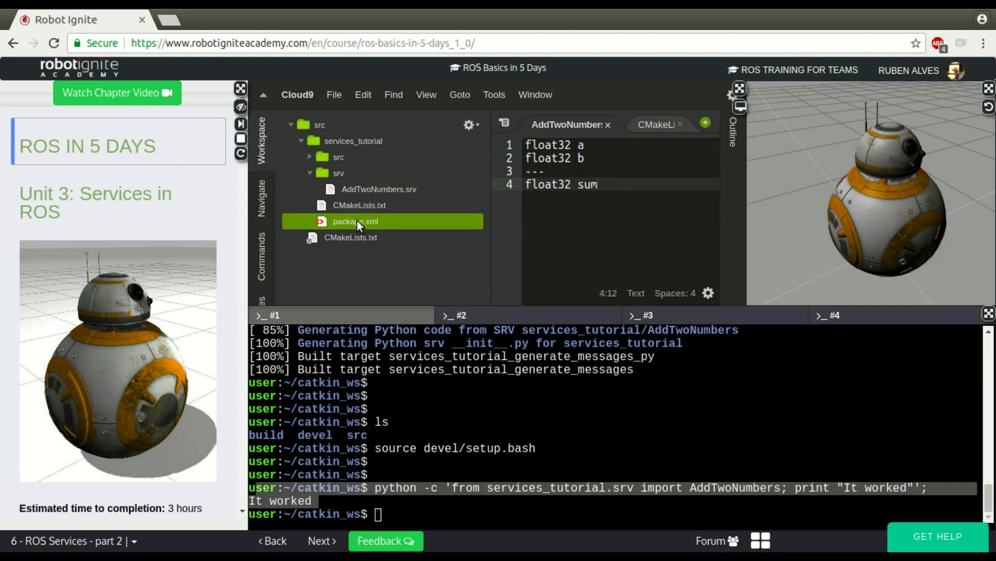
{"action": "double_click", "coordinate": [357, 221]}
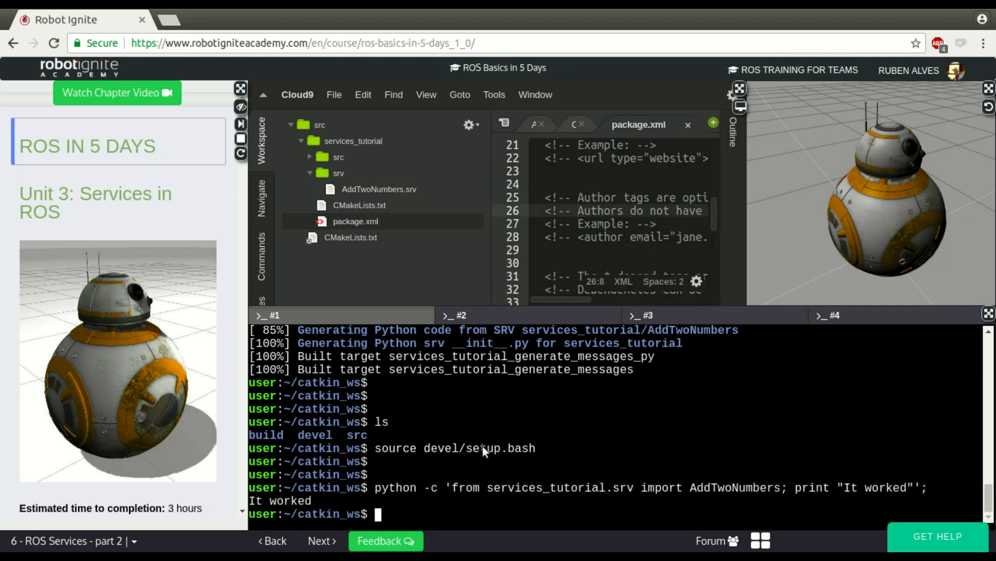